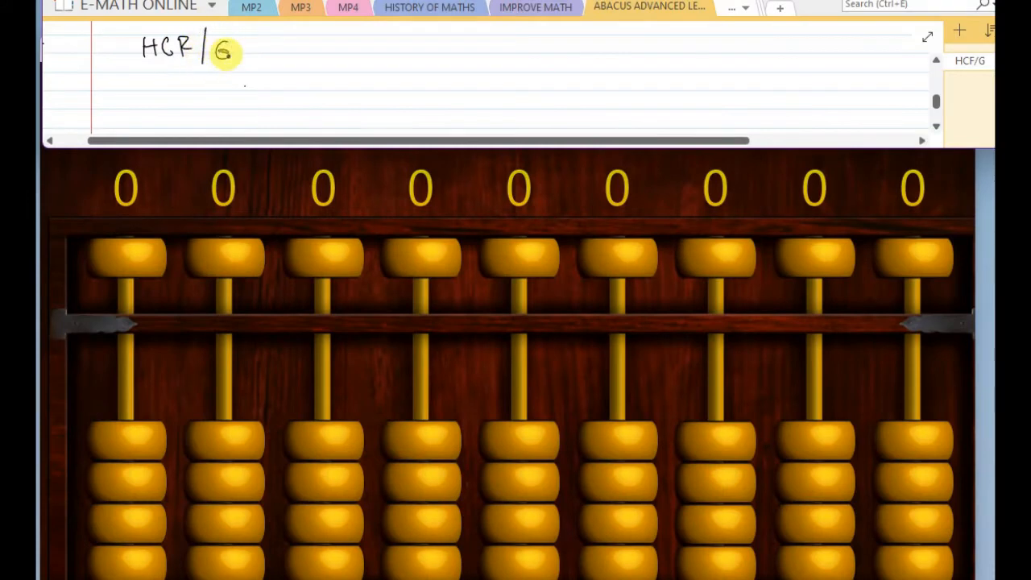
- Handwrite the heading "HCF/GCD both are same" on the top line
{"action": "type", "text": "GCD"}
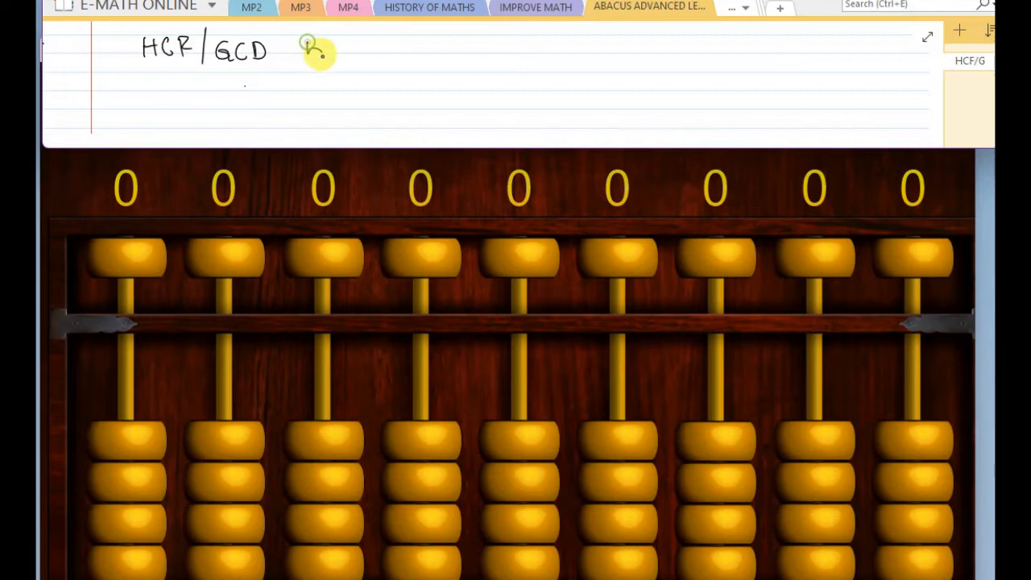
{"action": "type", "text": "both"}
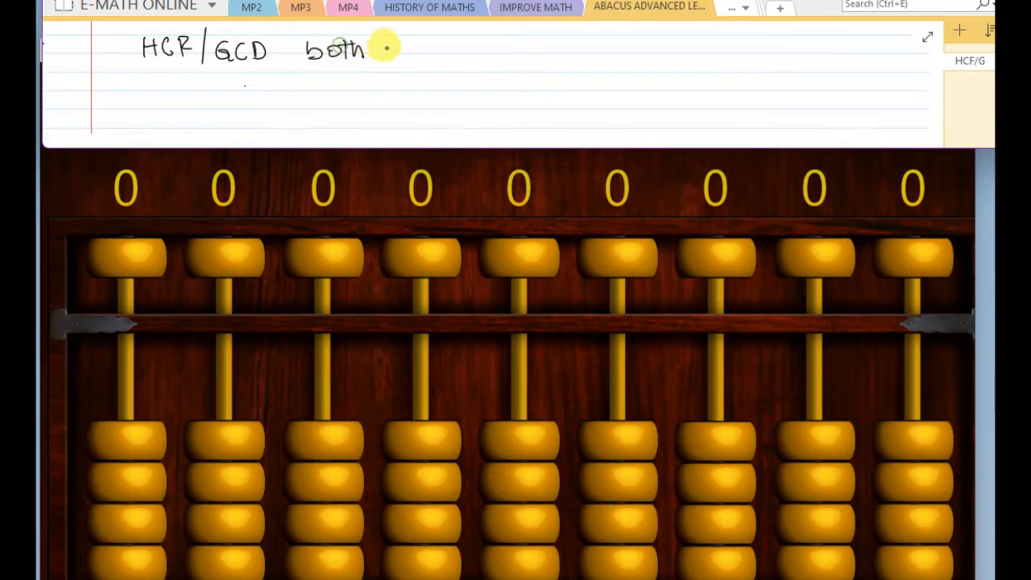
{"action": "type", "text": "are"}
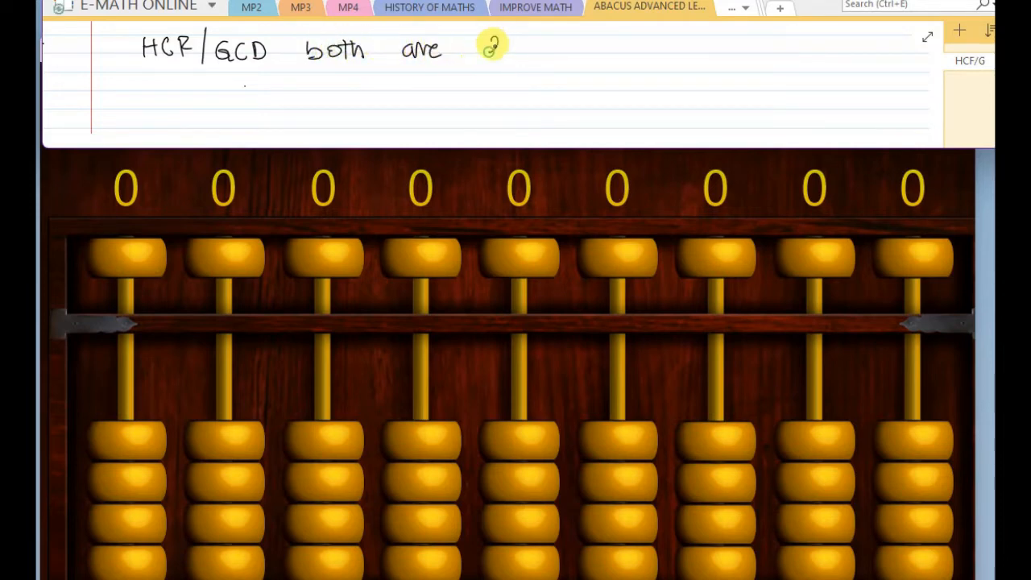
{"action": "type", "text": "Same."}
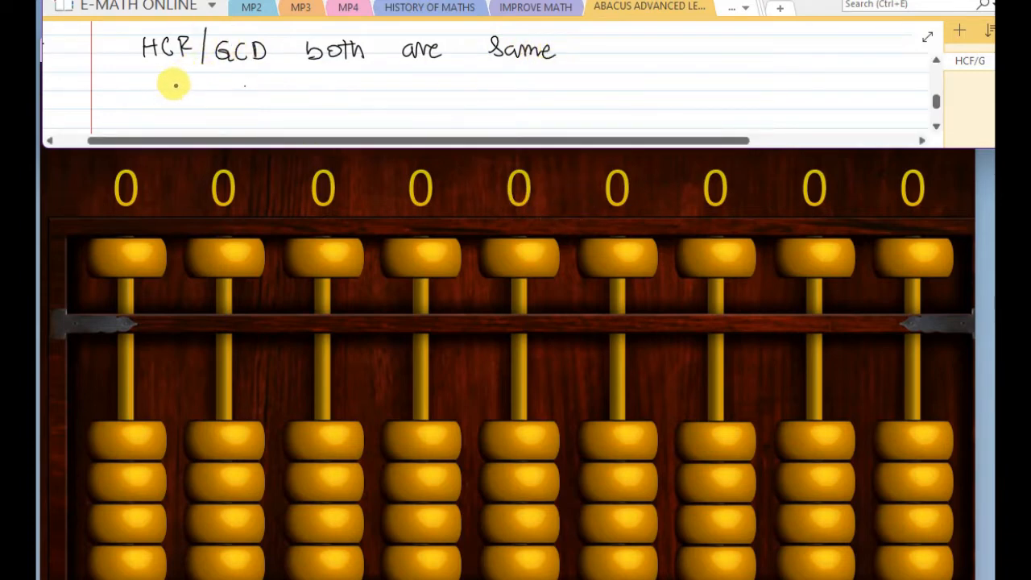
{"action": "mouse_move", "coordinate": [203, 89]}
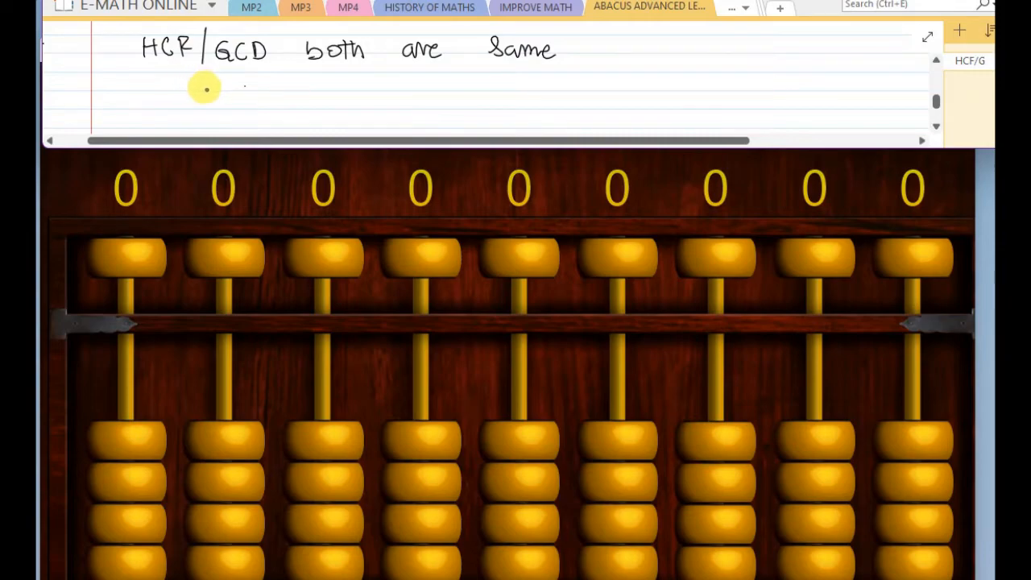
- Handwrite rule one, "first arrange Bigger number in Mid", below the heading
{"action": "left_click_drag", "start_coordinate": [209, 89], "coordinate": [229, 105]}
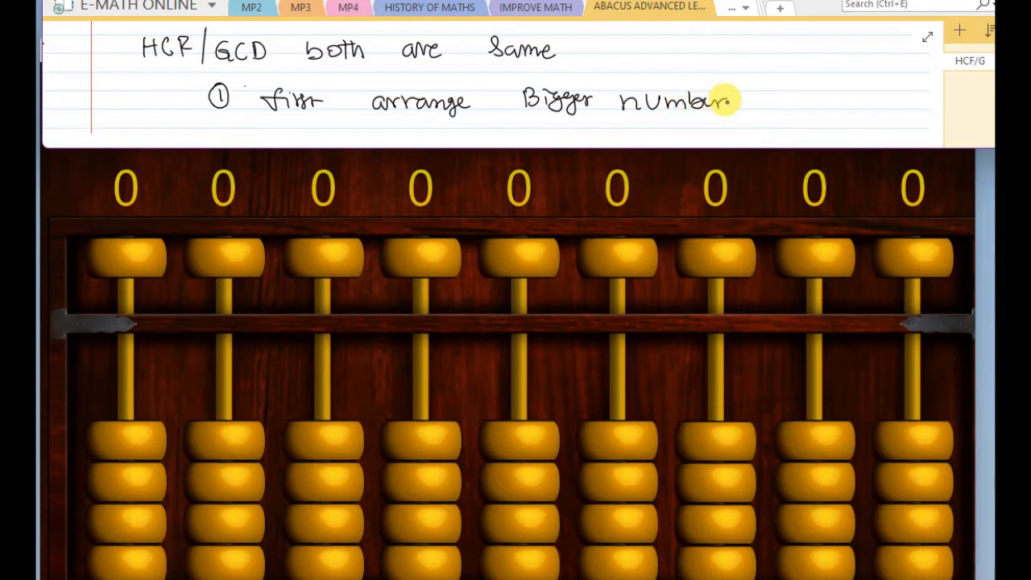
{"action": "type", "text": "in"}
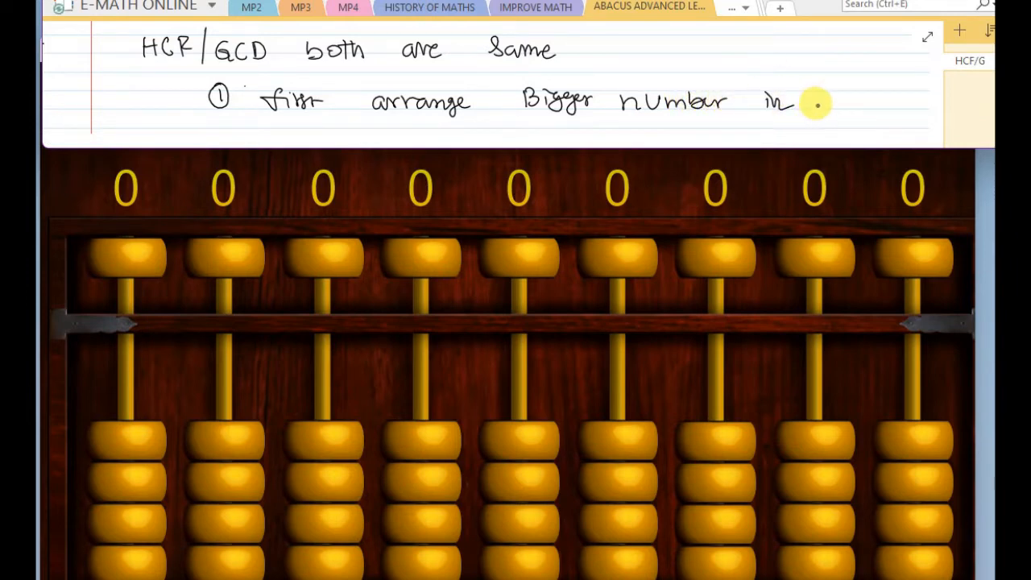
{"action": "type", "text": "Mid"}
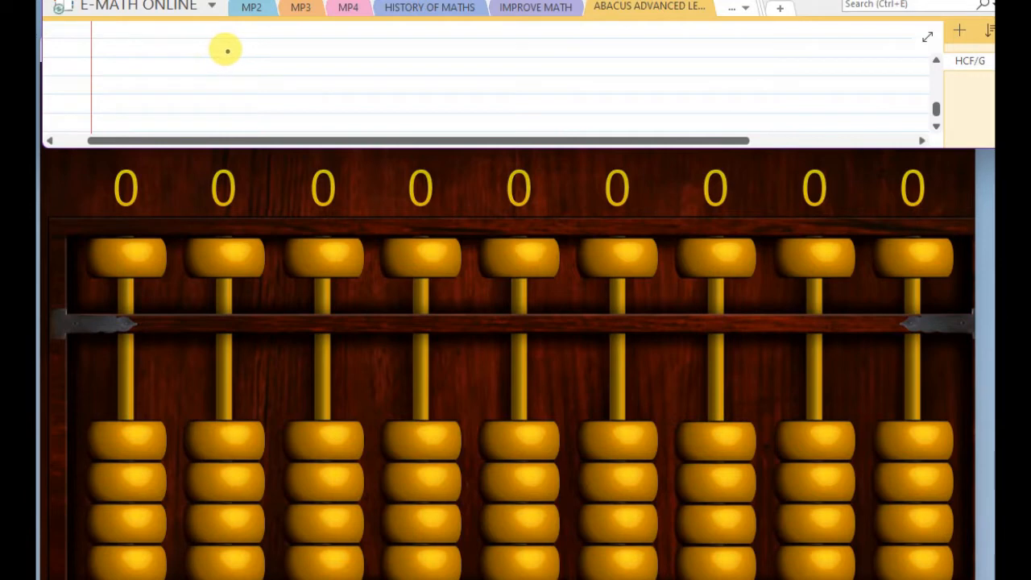
- Handwrite "leave 2 rods left side" as the next rule
{"action": "type", "text": "leave 2"}
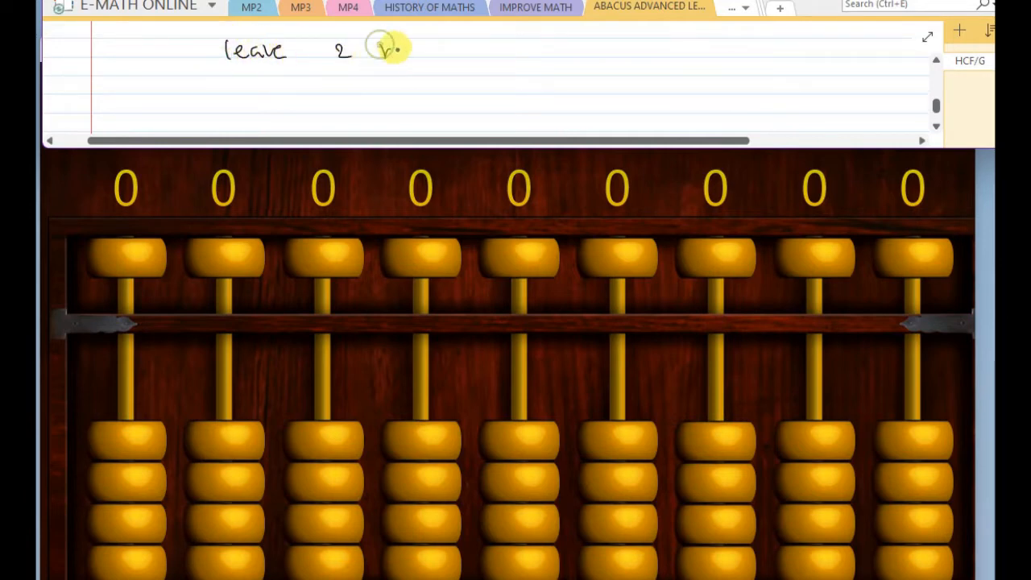
{"action": "type", "text": "rods"}
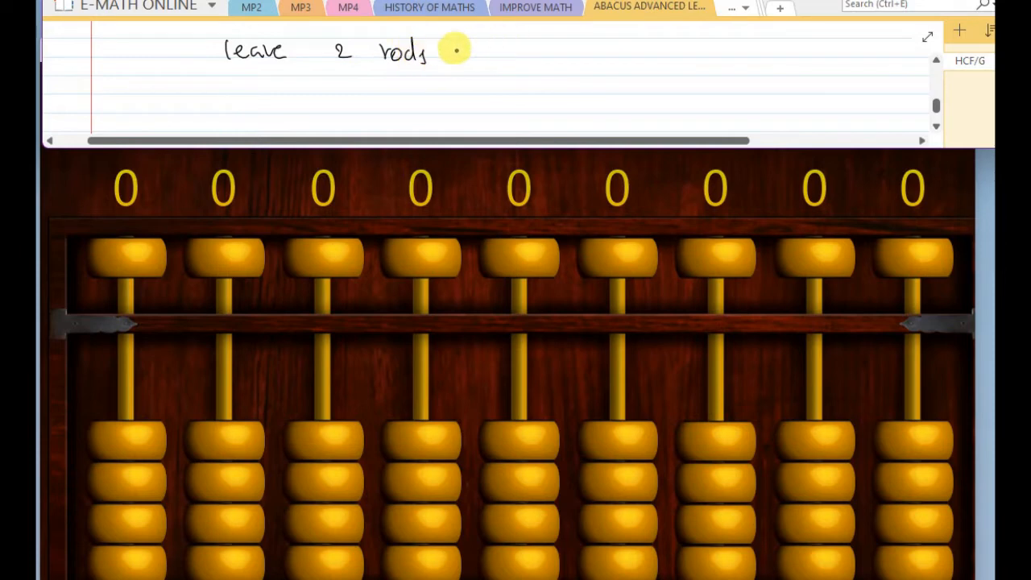
{"action": "mouse_move", "coordinate": [485, 46]}
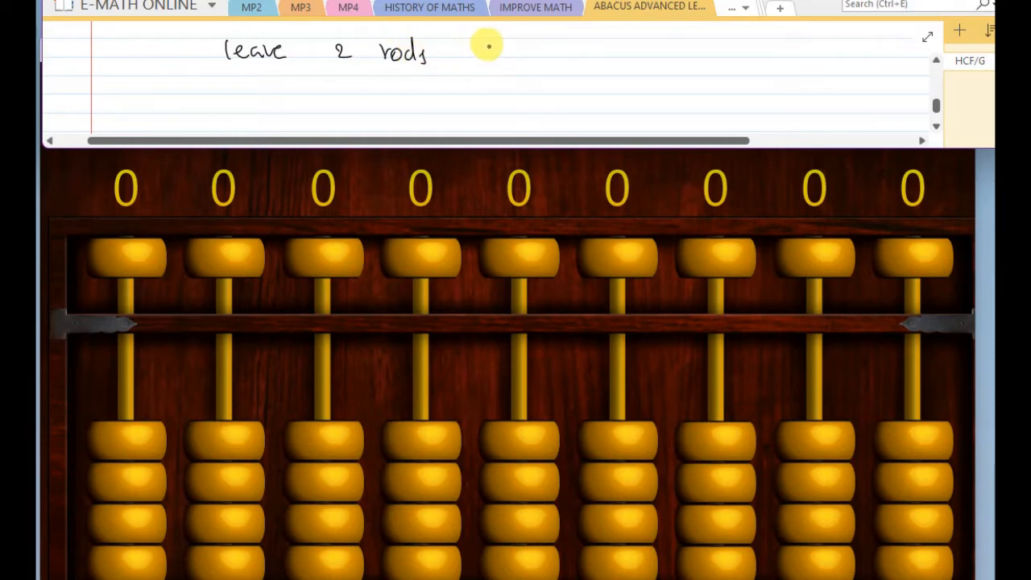
{"action": "type", "text": "left"}
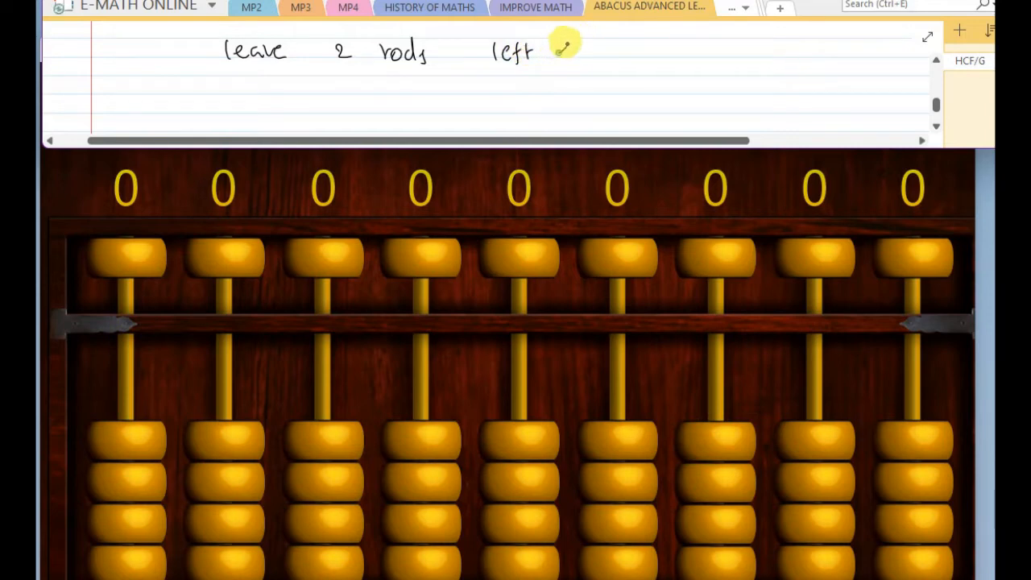
{"action": "type", "text": "side"}
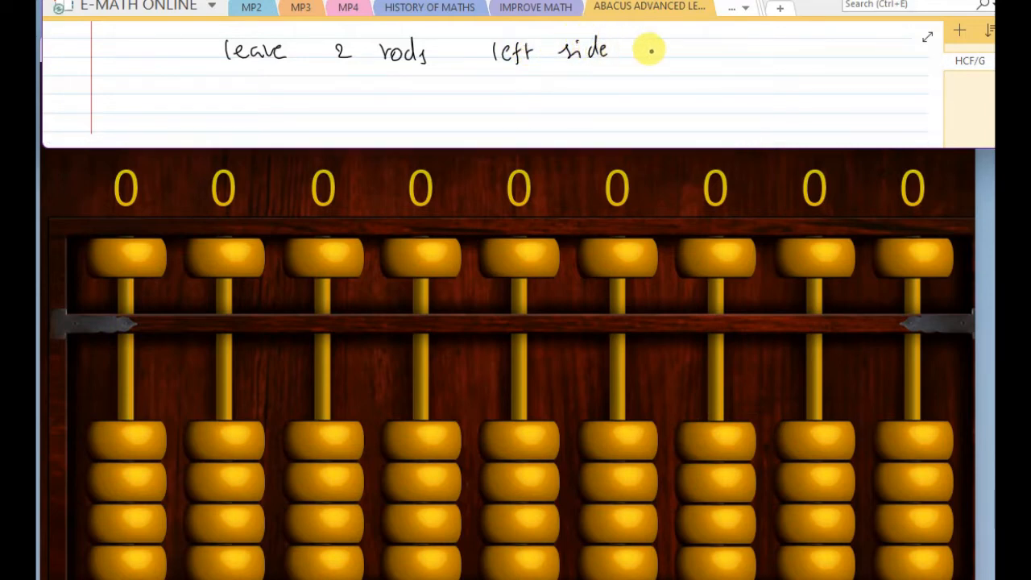
- Continue the rule with "and place the number which is small"
{"action": "type", "text": "ar"}
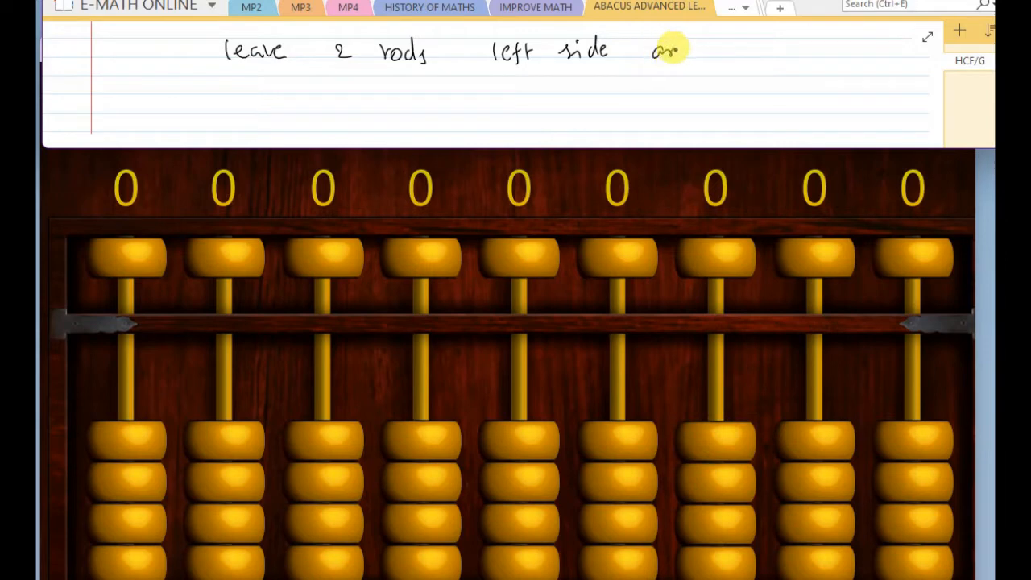
{"action": "type", "text": "and place the"}
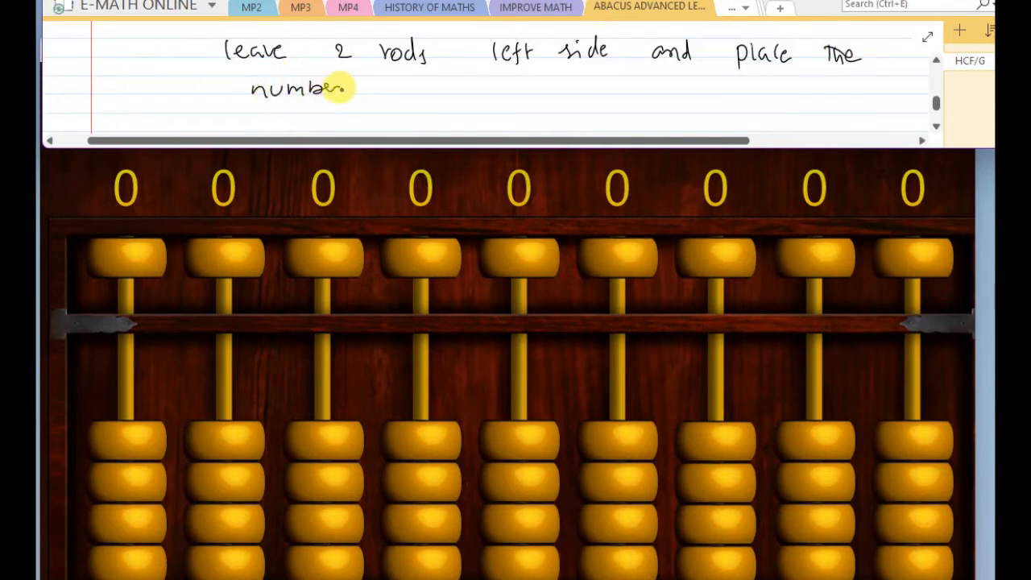
{"action": "type", "text": "which i"}
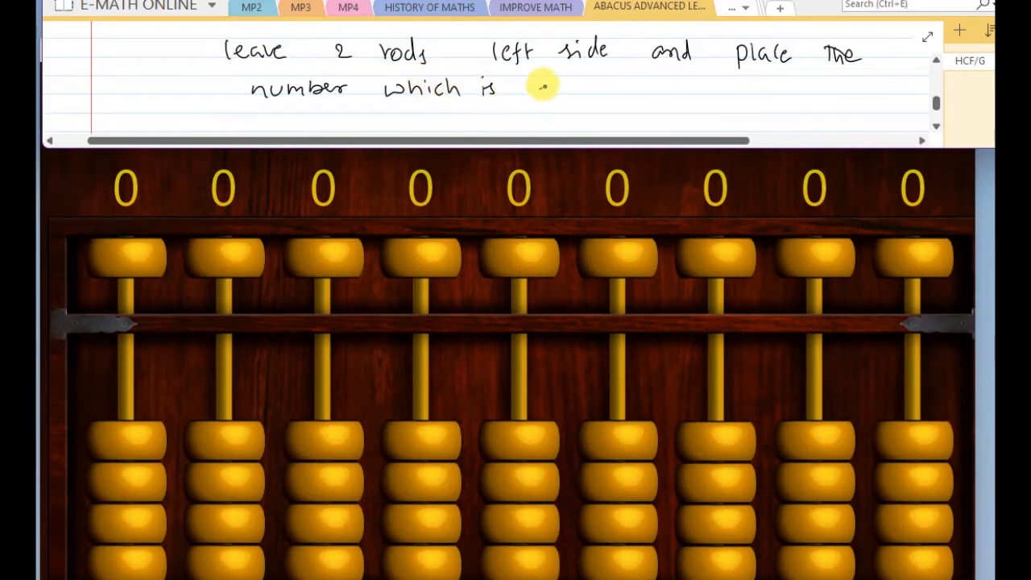
{"action": "type", "text": "small"}
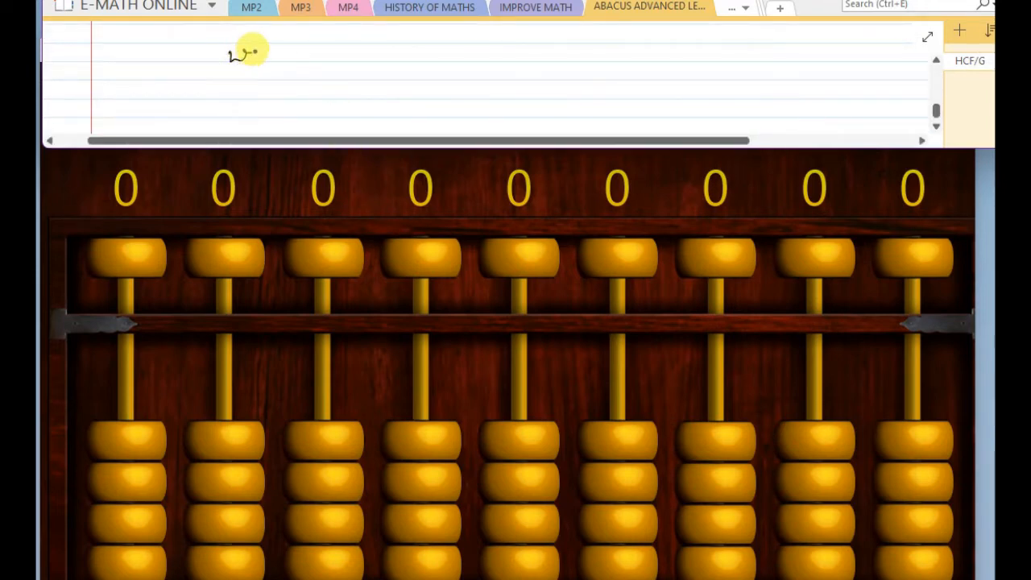
- Handwrite "we r not going to place Quotient in too" on a new line
{"action": "type", "text": "we r"}
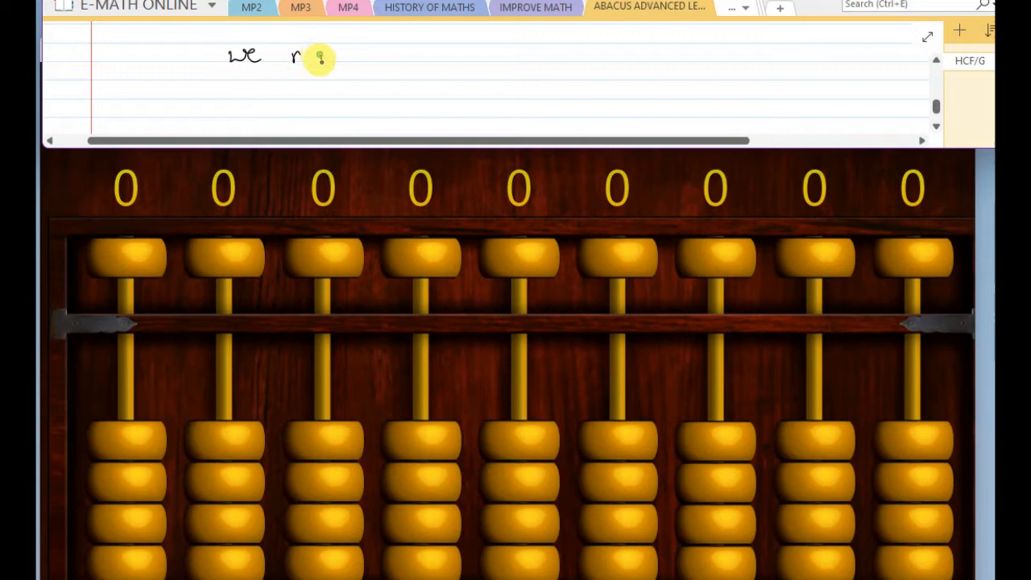
{"action": "type", "text": "not going"}
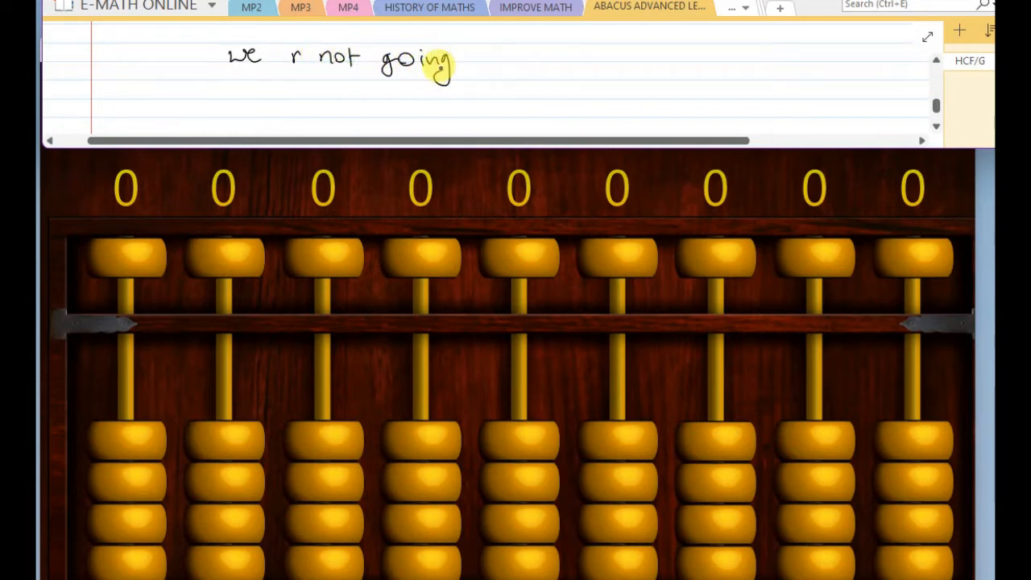
{"action": "type", "text": "TO"}
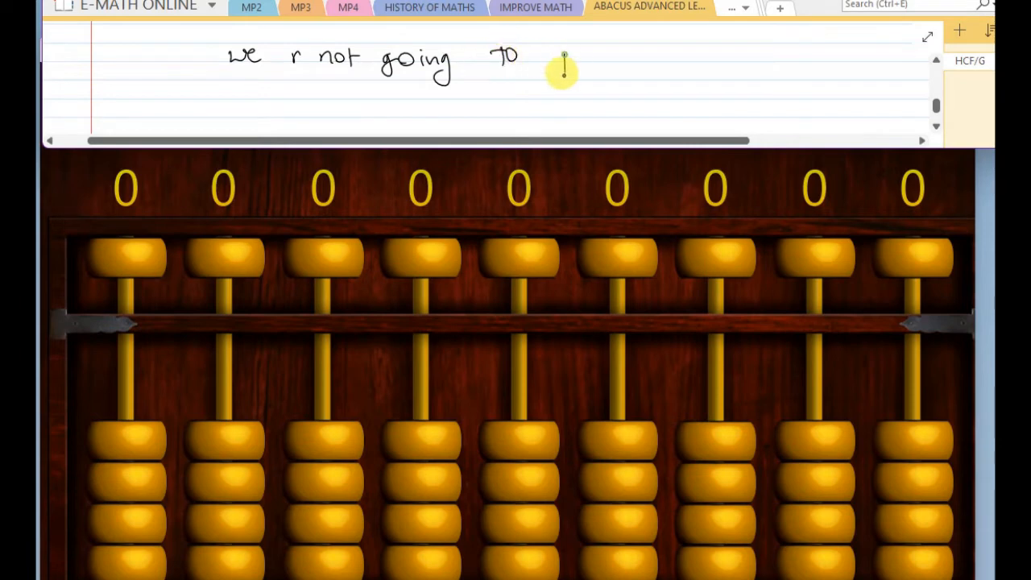
{"action": "type", "text": "place a"}
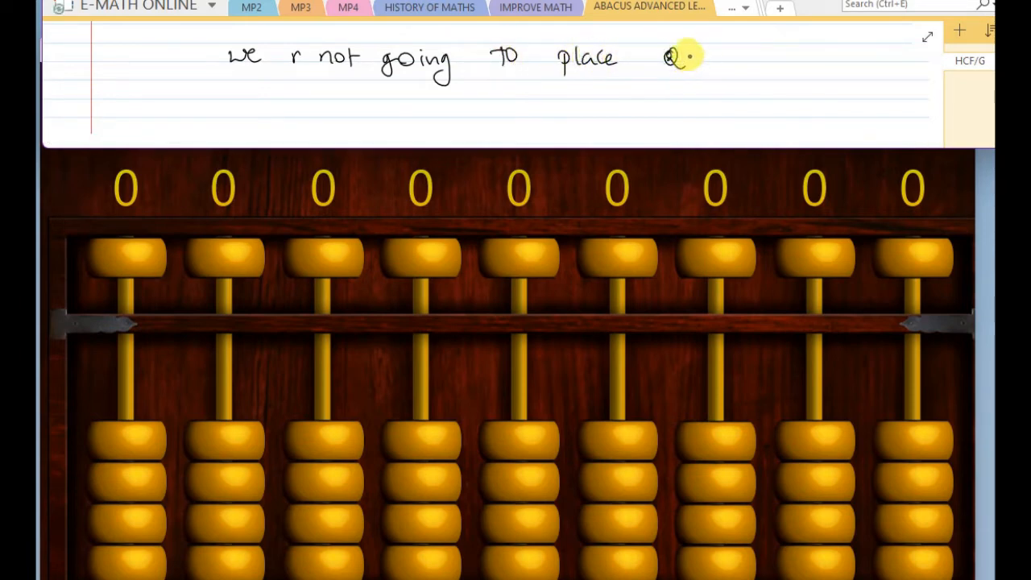
{"action": "type", "text": "ue"}
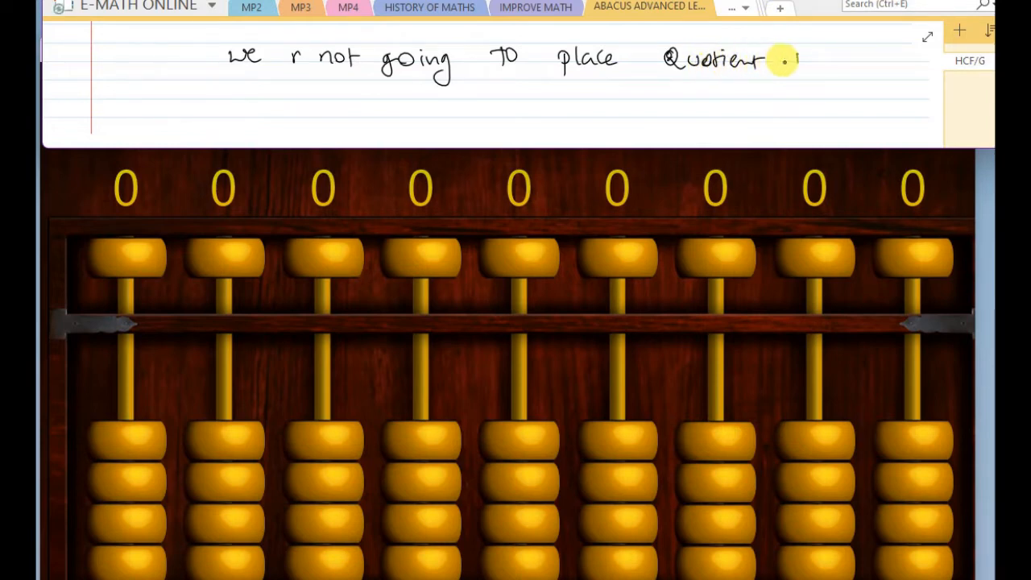
{"action": "type", "text": "in"}
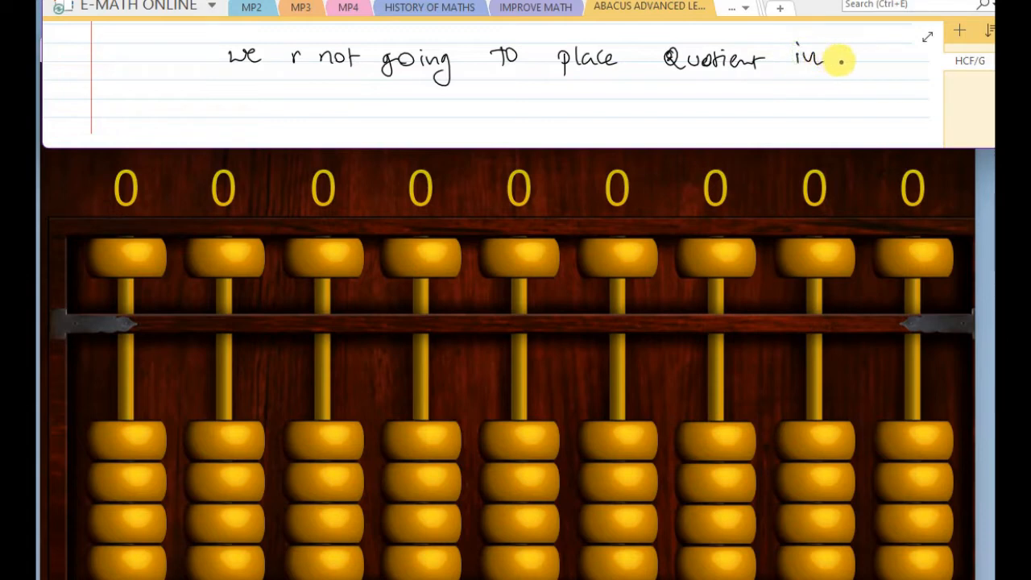
{"action": "type", "text": "too"}
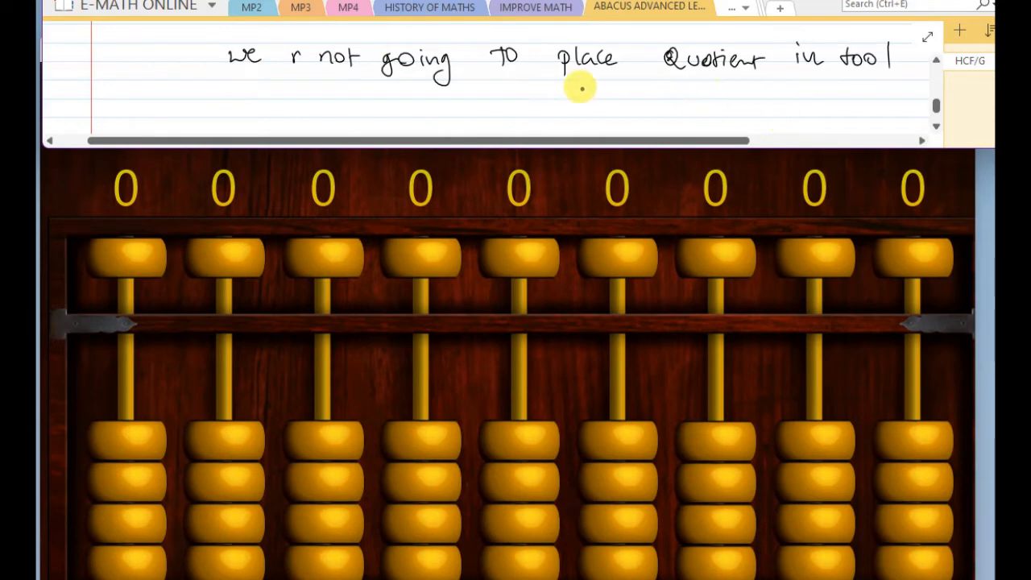
{"action": "mouse_move", "coordinate": [300, 78]}
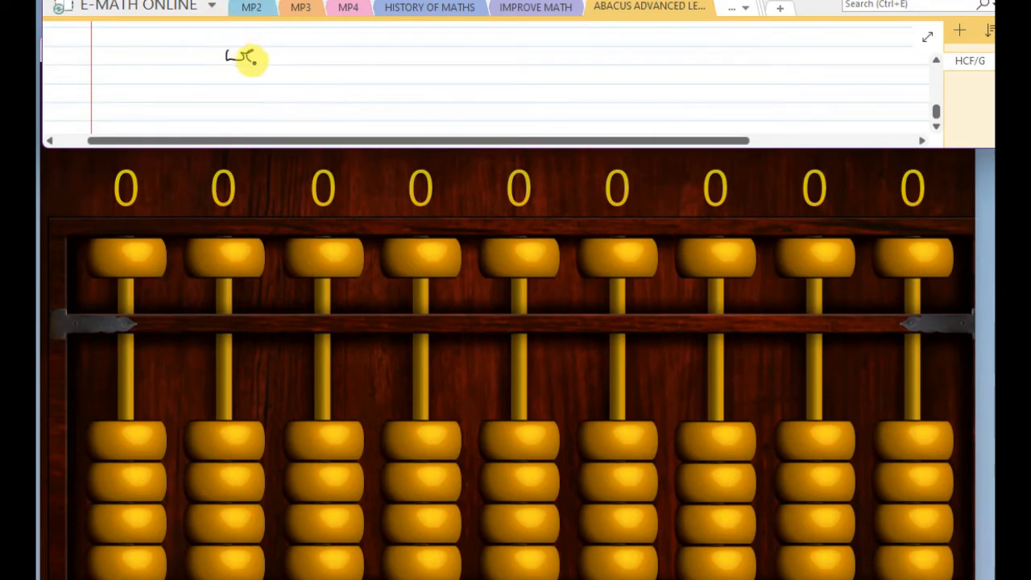
- Handwrite "We continuous Divide the number until only one number"
{"action": "type", "text": "we con't"}
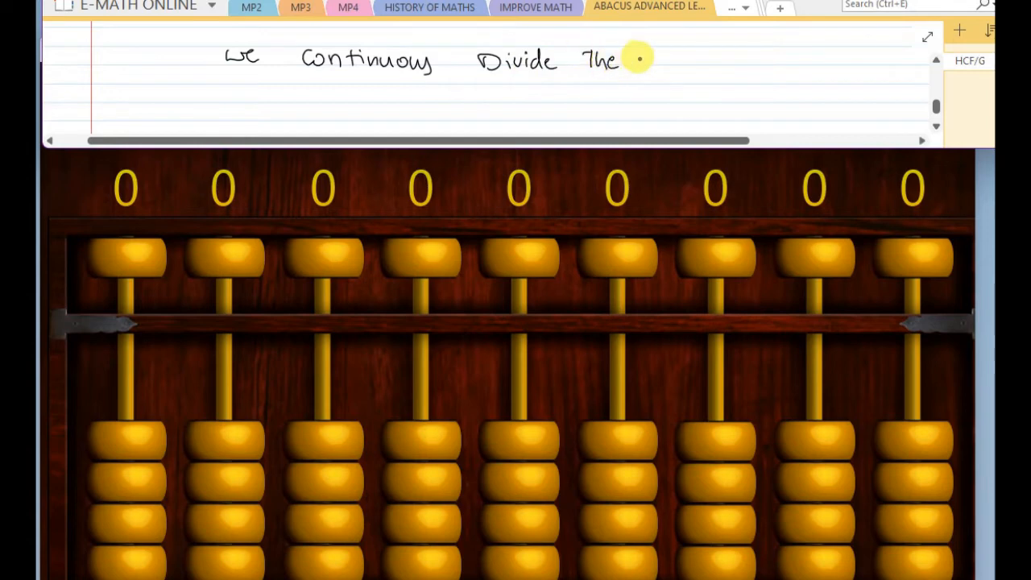
{"action": "type", "text": "number"}
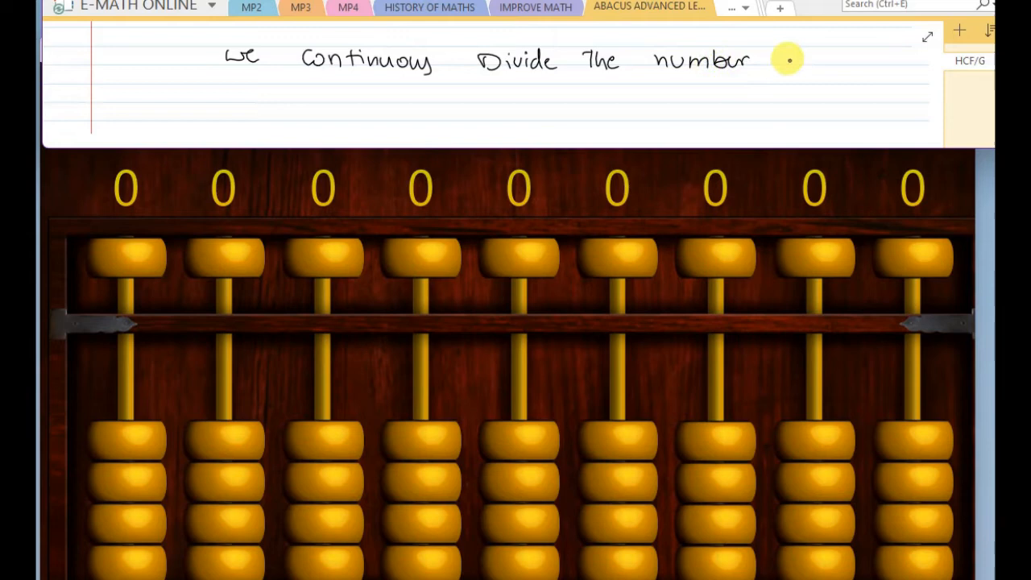
{"action": "type", "text": "Until"}
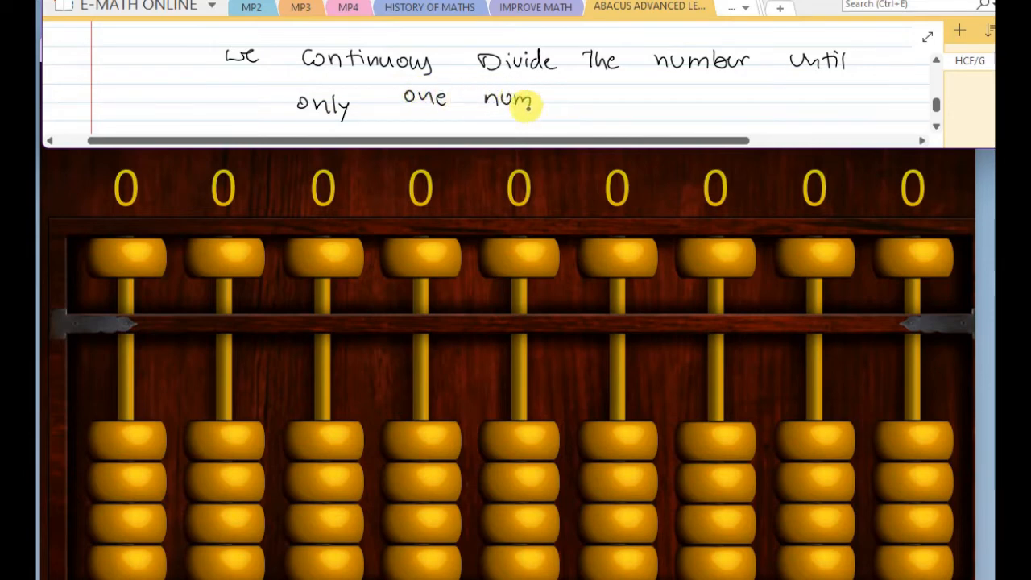
{"action": "type", "text": "ber"}
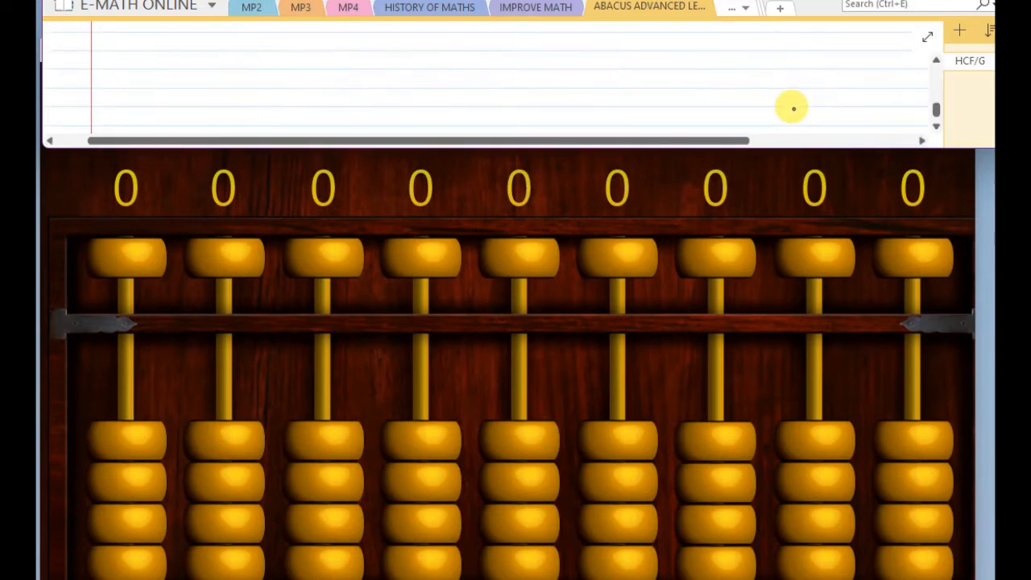
{"action": "mouse_move", "coordinate": [157, 51]}
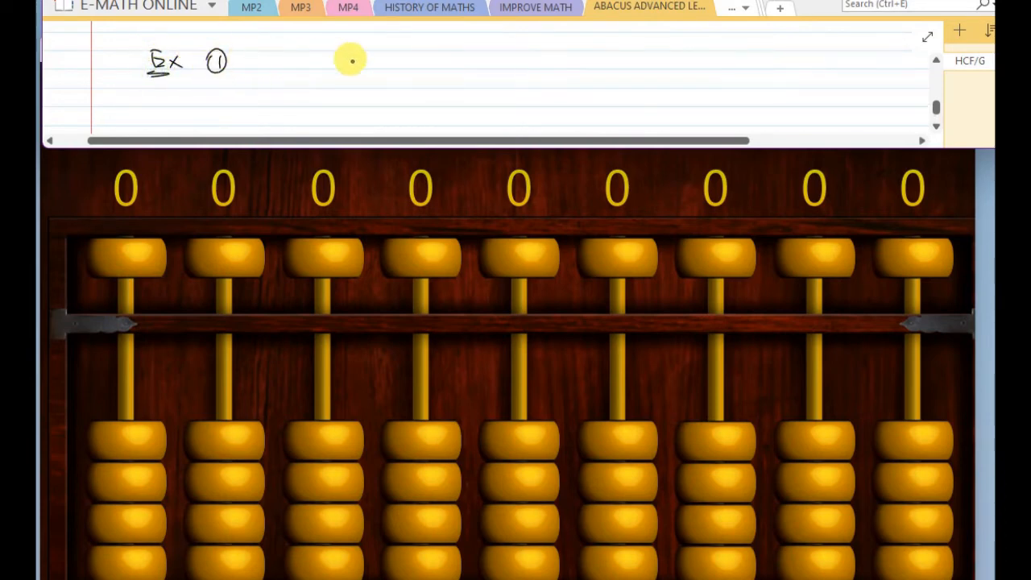
{"action": "mouse_move", "coordinate": [314, 54]}
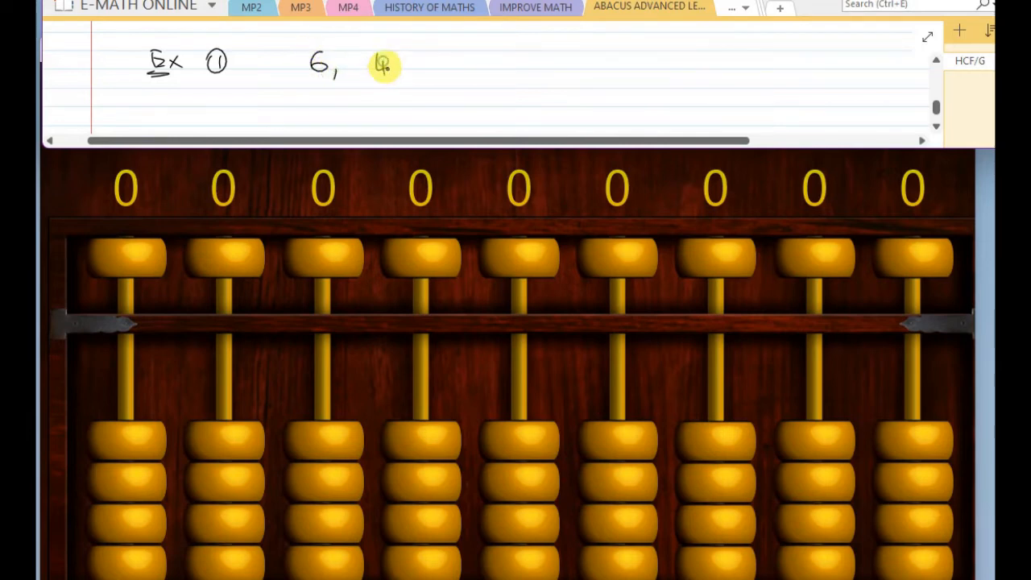
- Handwrite the example "Ex ① 6, 44 find GCD | HCF" above the abacus
{"action": "type", "text": "44 fr"}
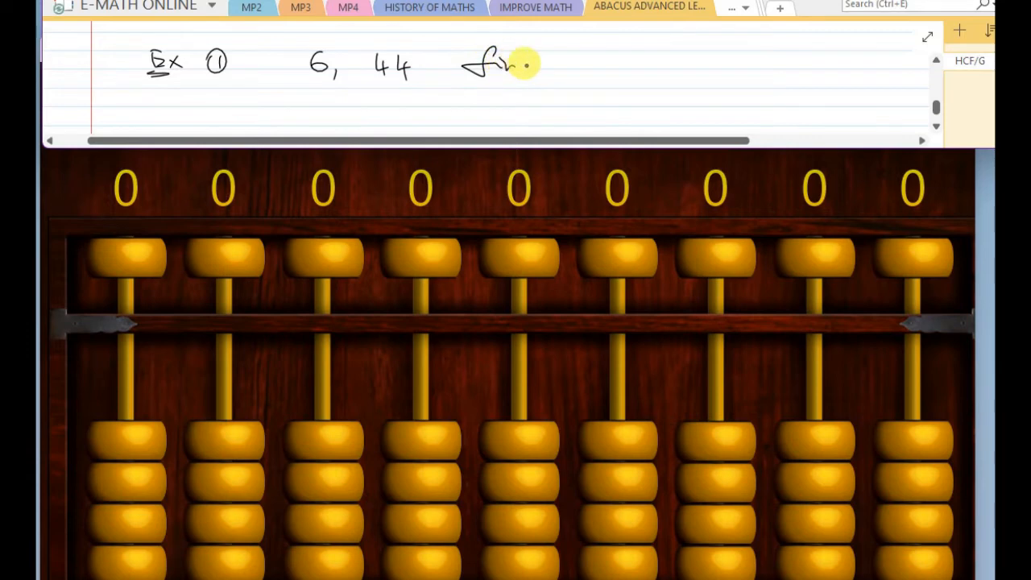
{"action": "mouse_move", "coordinate": [582, 60]}
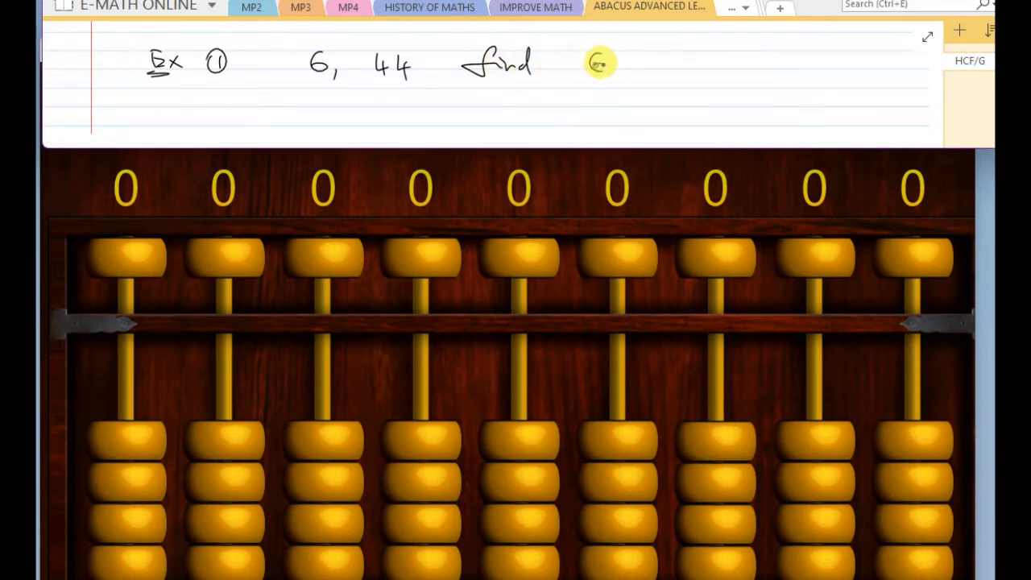
{"action": "type", "text": "GCD"}
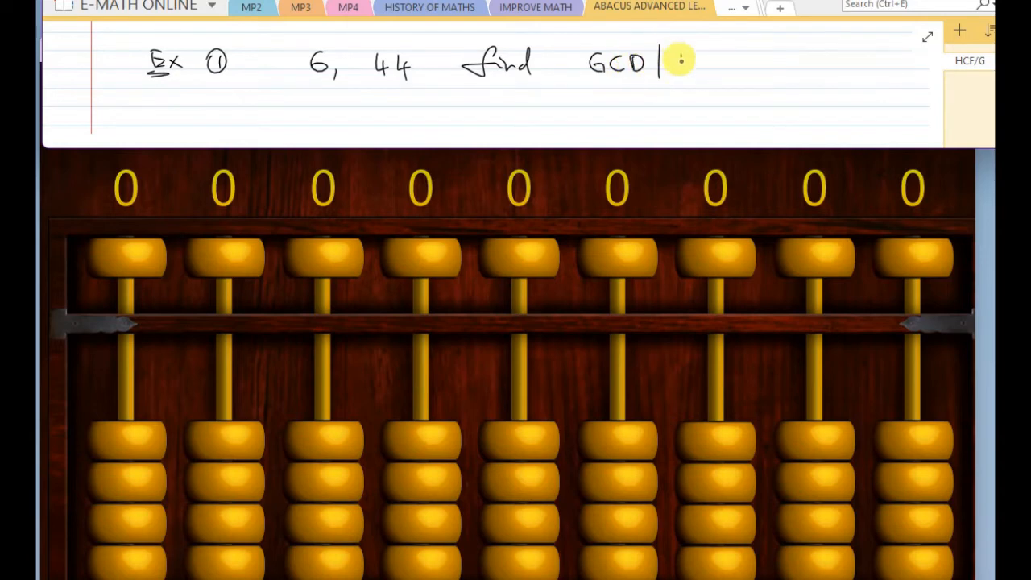
{"action": "type", "text": "HCF"}
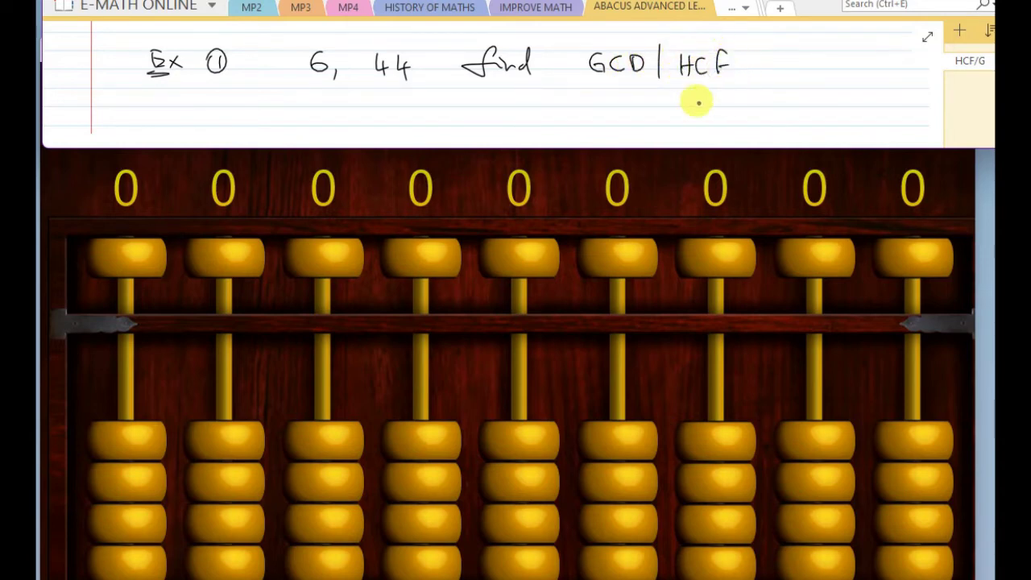
{"action": "mouse_move", "coordinate": [714, 183]}
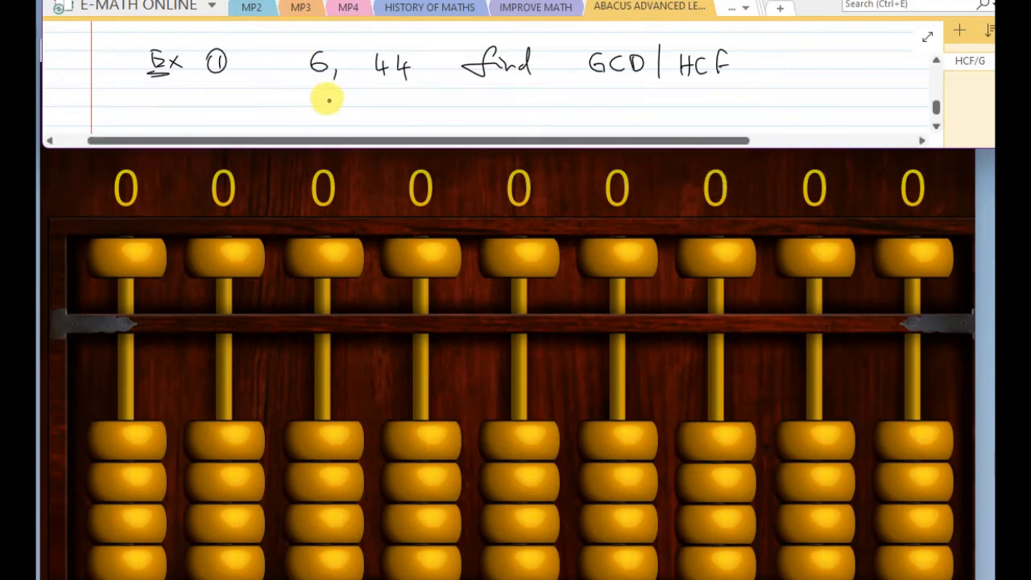
{"action": "mouse_move", "coordinate": [320, 97]}
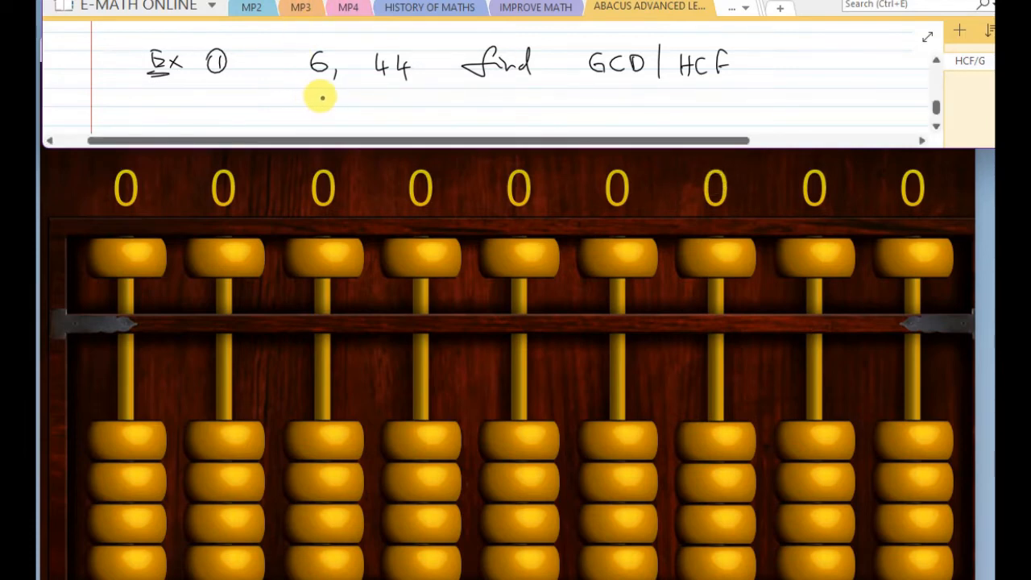
{"action": "mouse_move", "coordinate": [325, 97]}
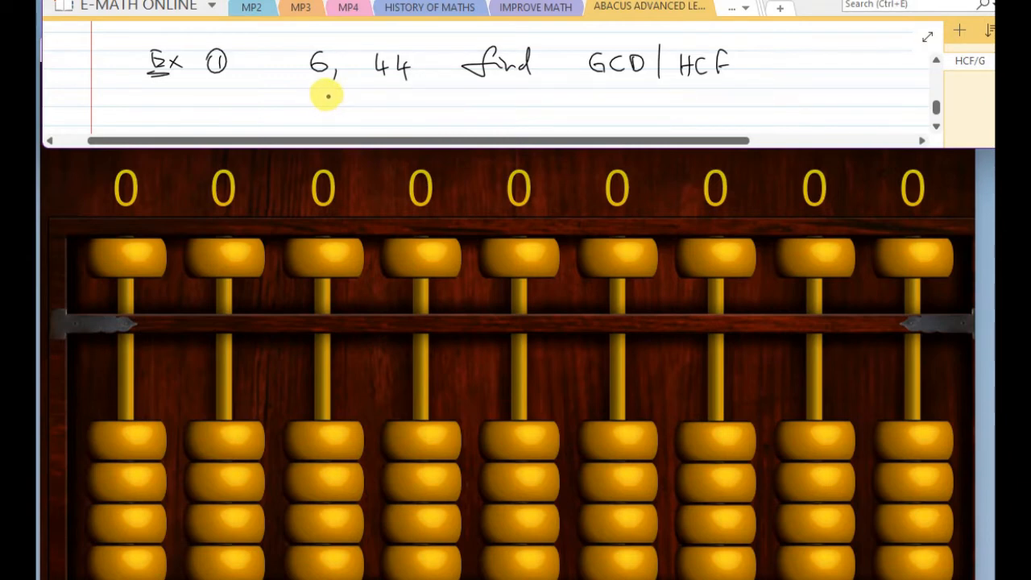
{"action": "mouse_move", "coordinate": [318, 128]}
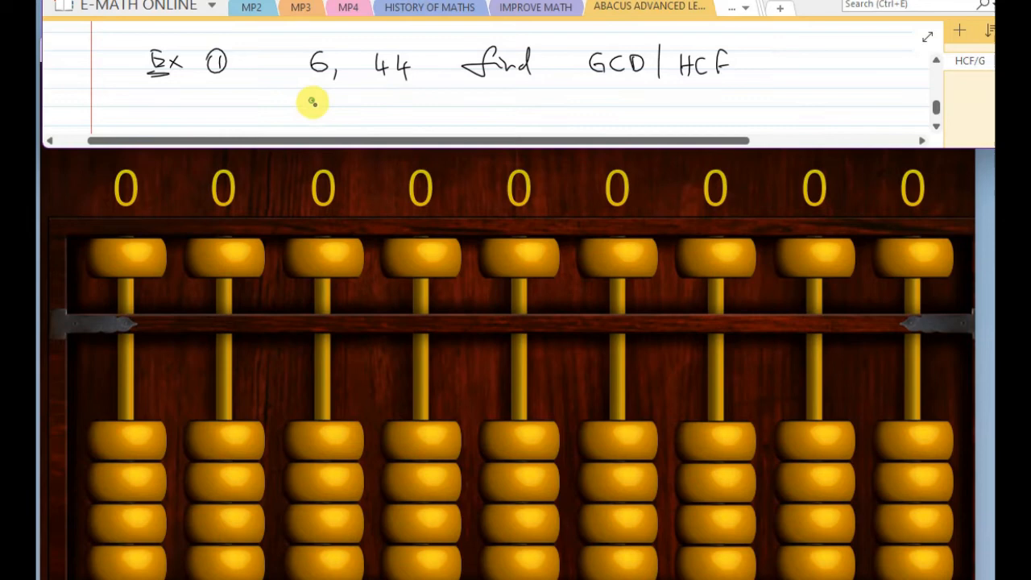
- Write "Bigger = 44, smaller = 6" beneath the example
{"action": "type", "text": "Bigger = 44, smaller"}
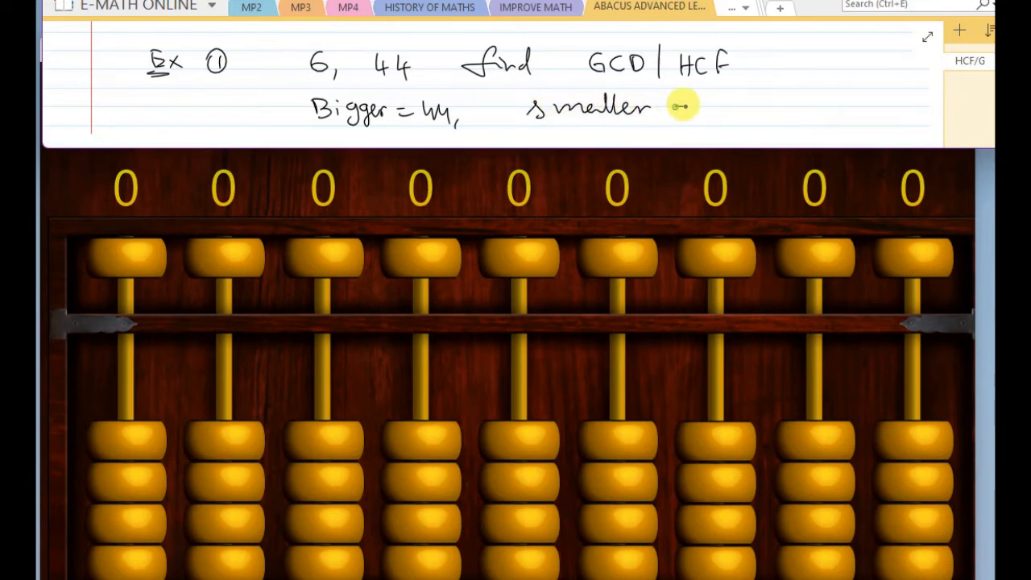
{"action": "type", "text": "= 6"}
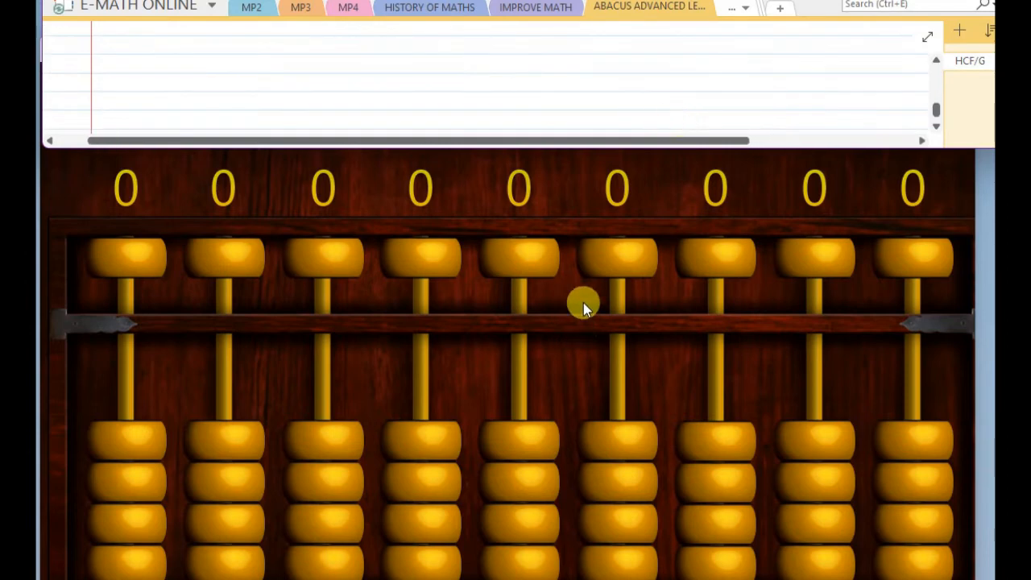
{"action": "mouse_move", "coordinate": [610, 483]}
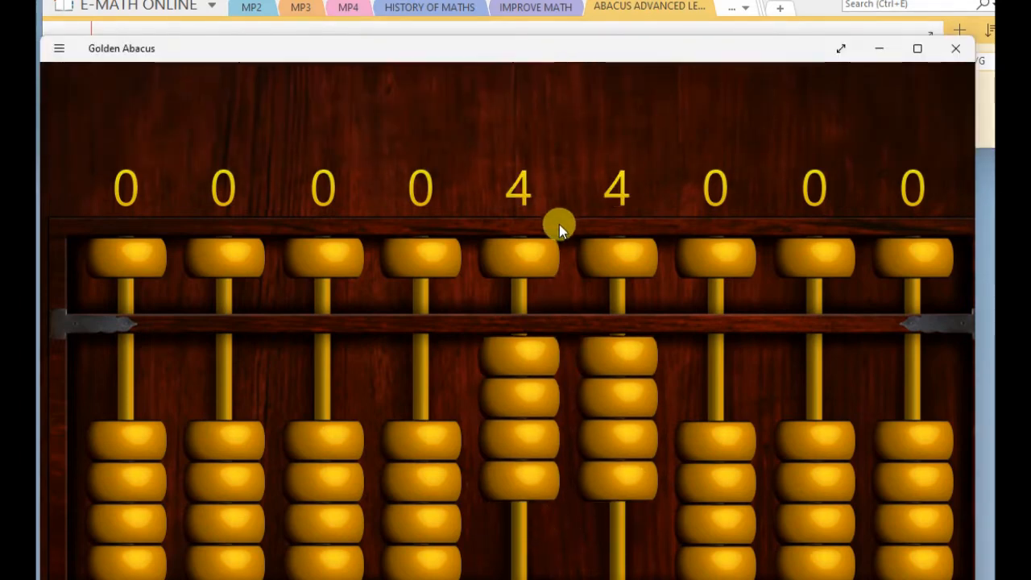
{"action": "mouse_move", "coordinate": [574, 299]}
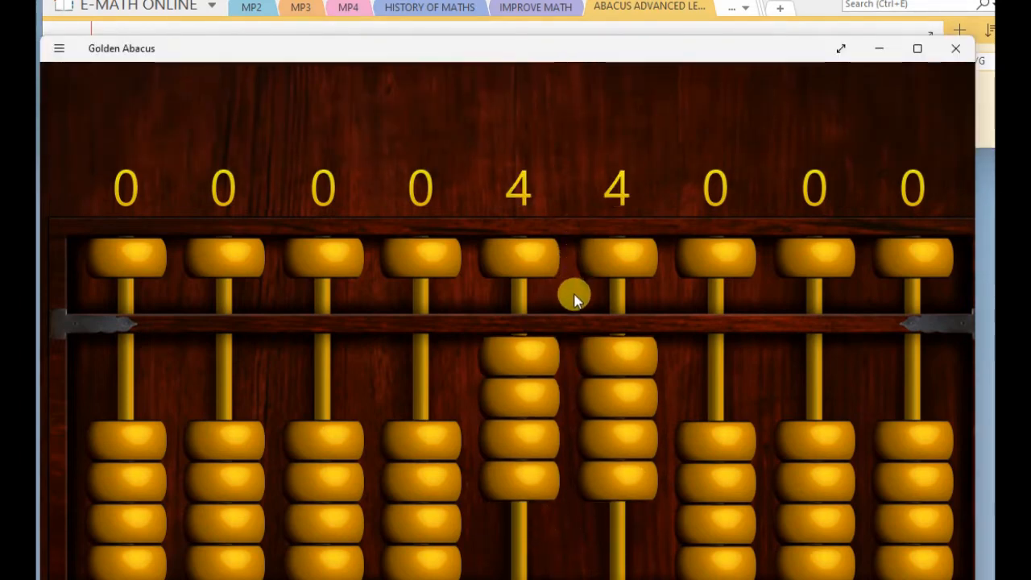
{"action": "mouse_move", "coordinate": [314, 443]}
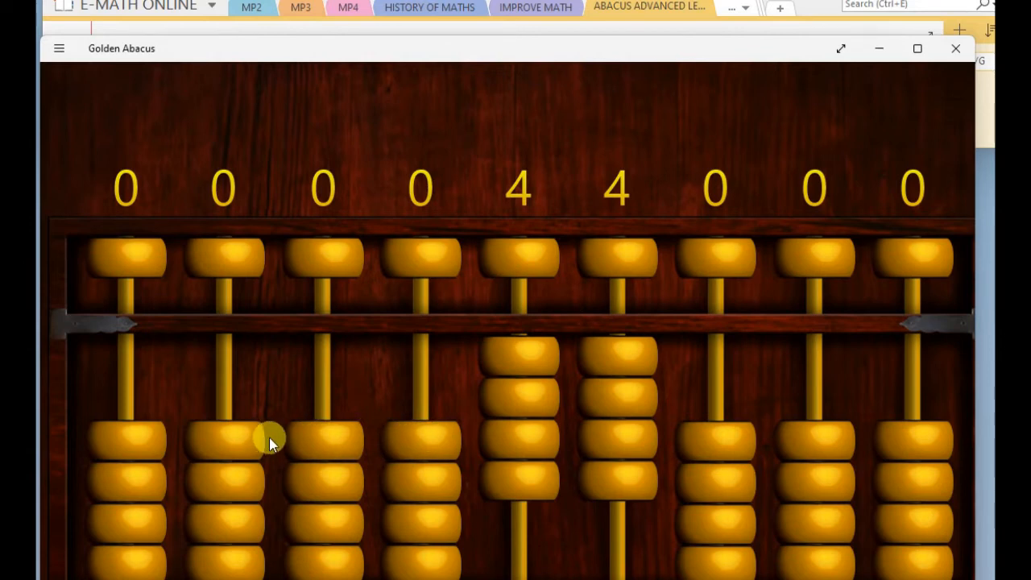
- Set 44 on the fifth and sixth rods of the soroban
{"action": "left_click", "coordinate": [224, 258]}
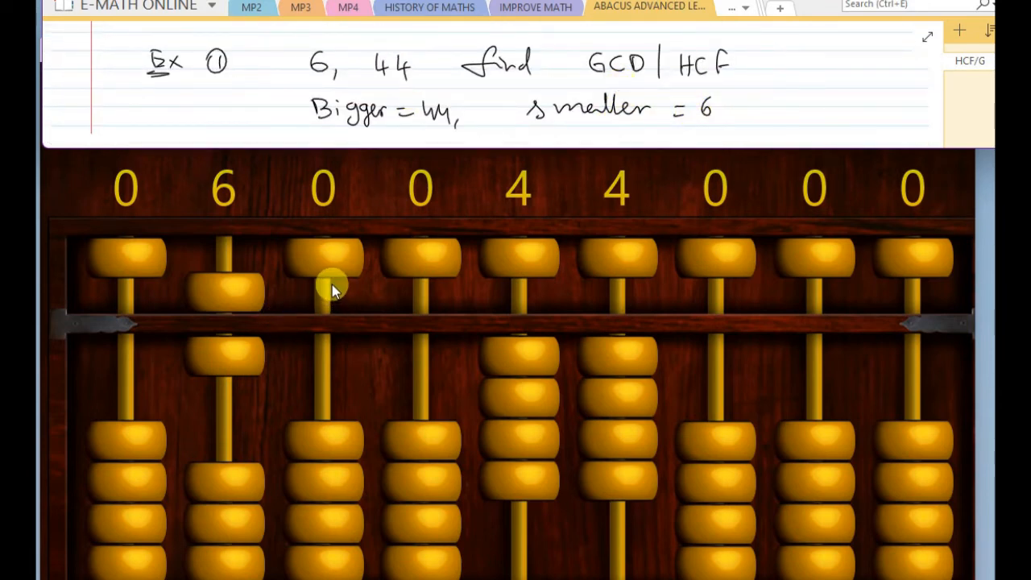
{"action": "mouse_move", "coordinate": [237, 270]}
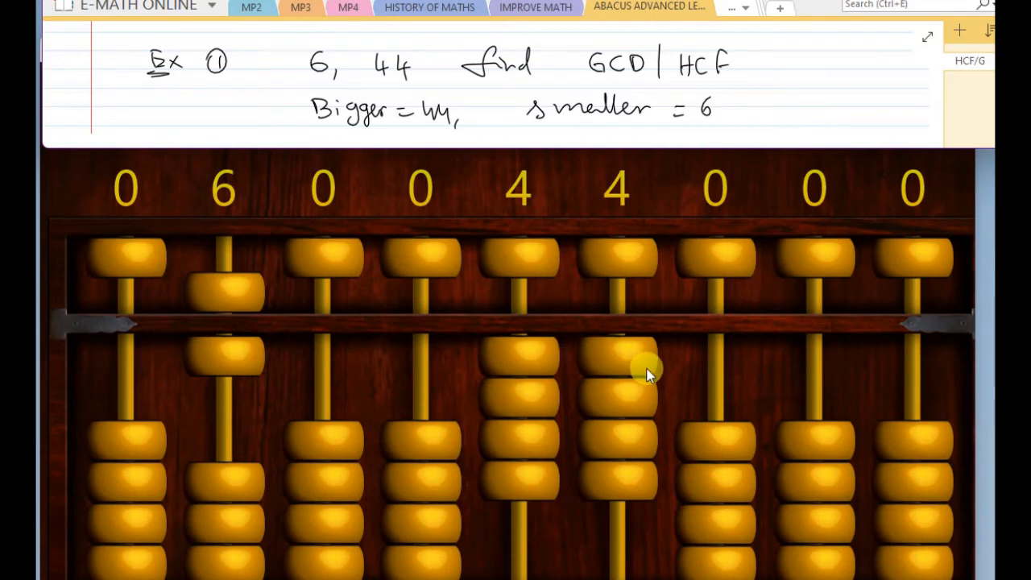
{"action": "mouse_move", "coordinate": [636, 338]}
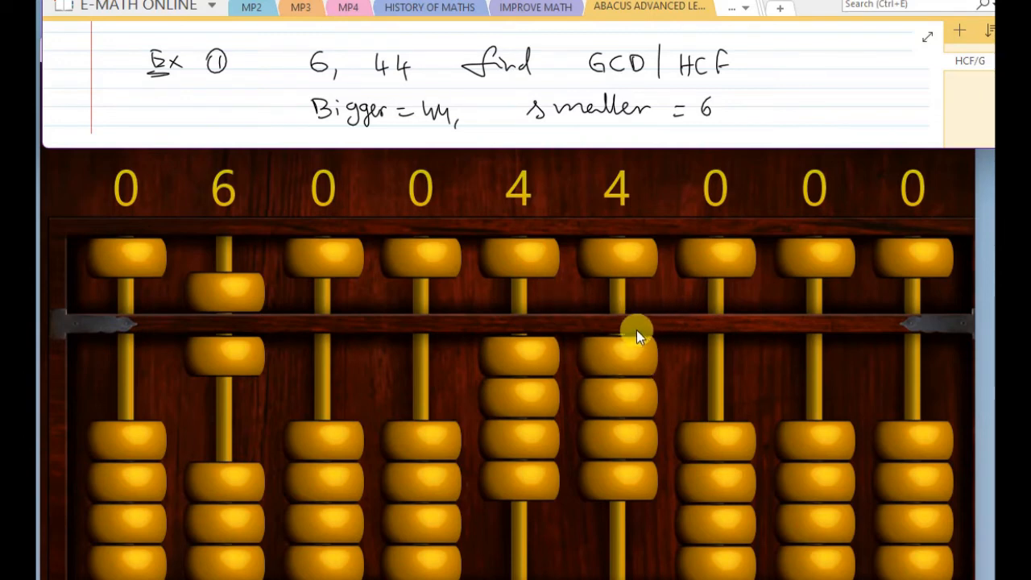
{"action": "mouse_move", "coordinate": [626, 311]}
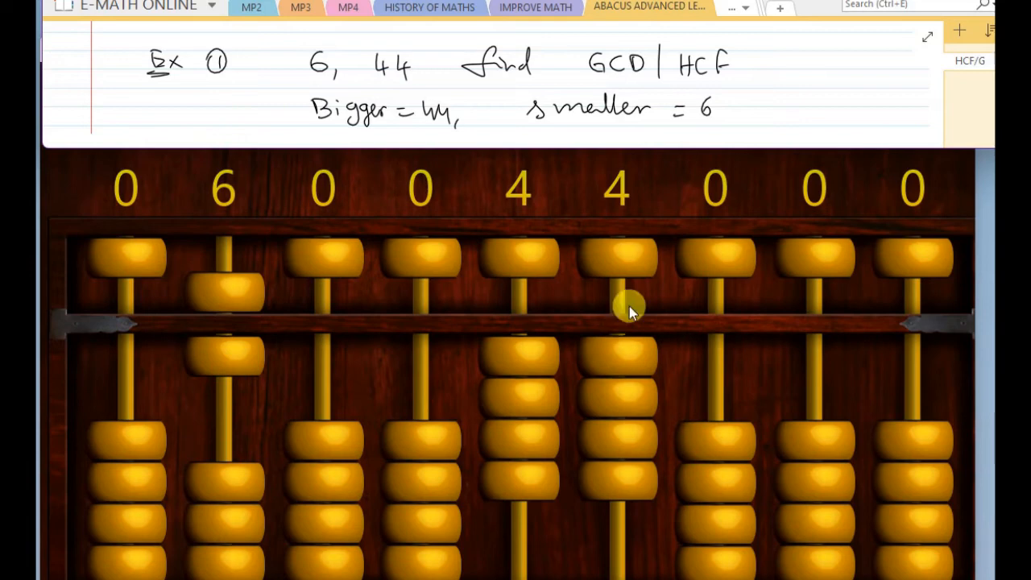
{"action": "mouse_move", "coordinate": [620, 306]}
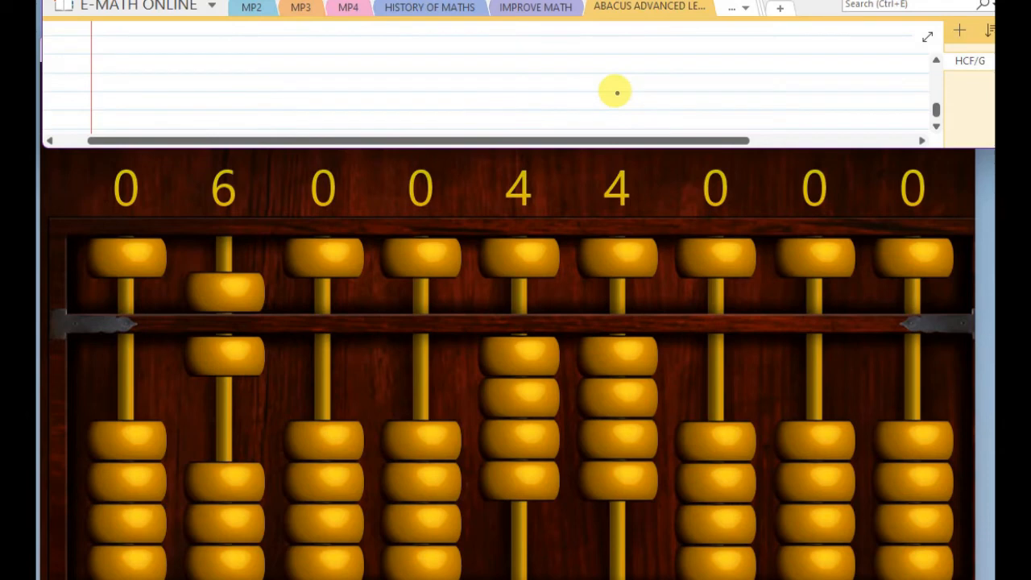
{"action": "mouse_move", "coordinate": [402, 241]}
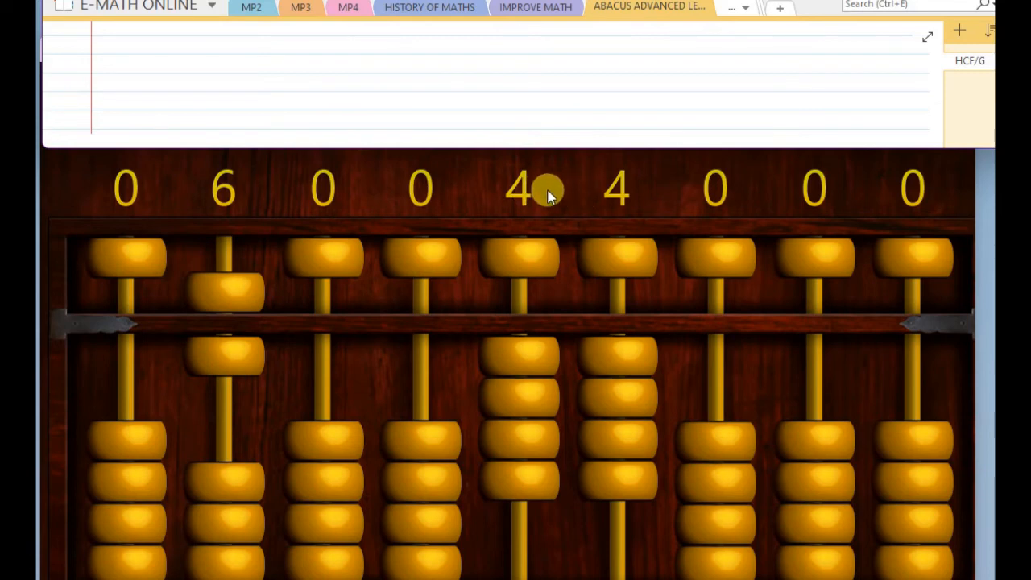
{"action": "mouse_move", "coordinate": [554, 204]}
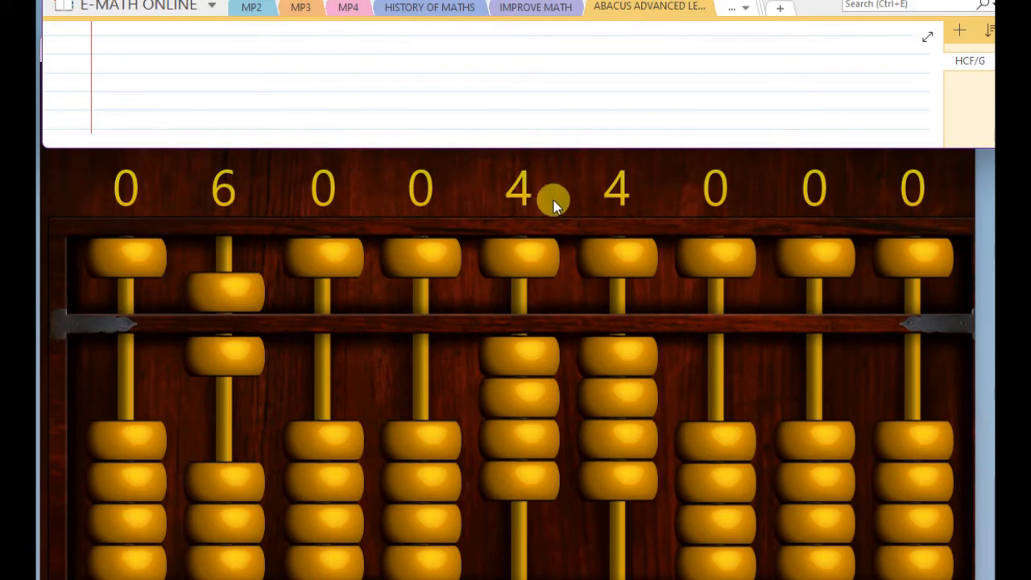
{"action": "mouse_move", "coordinate": [447, 211]}
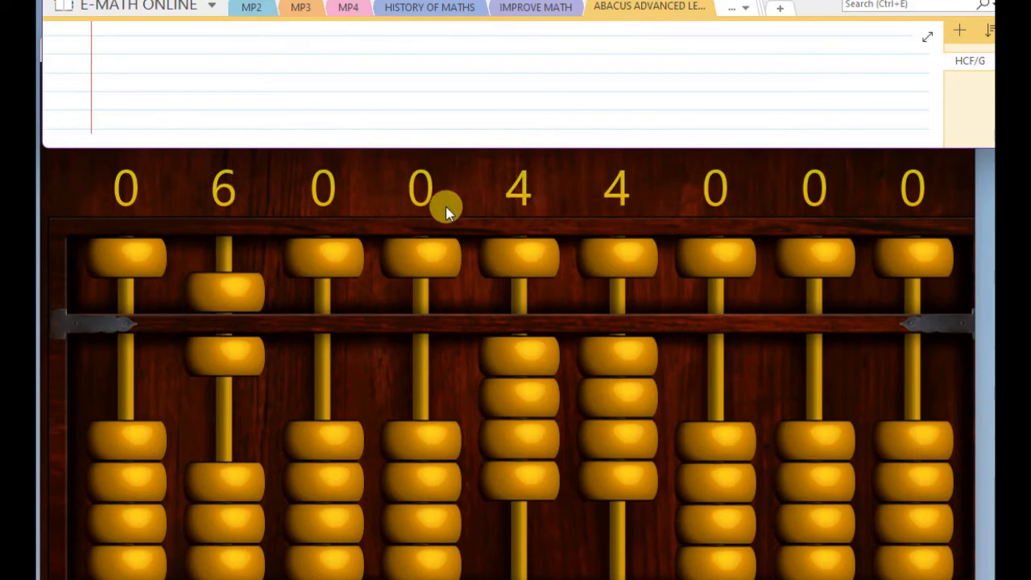
{"action": "mouse_move", "coordinate": [557, 209]}
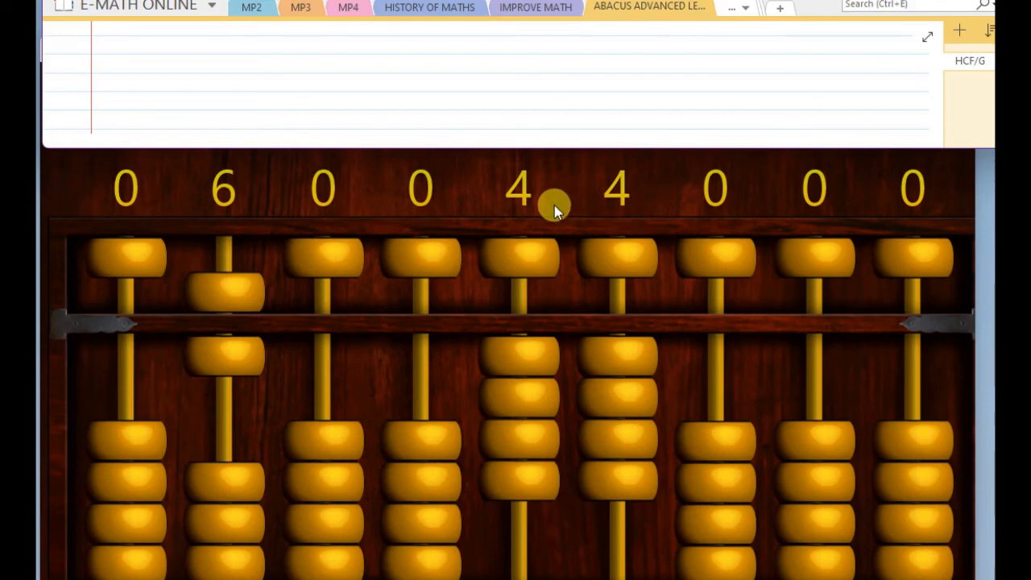
{"action": "mouse_move", "coordinate": [518, 171]}
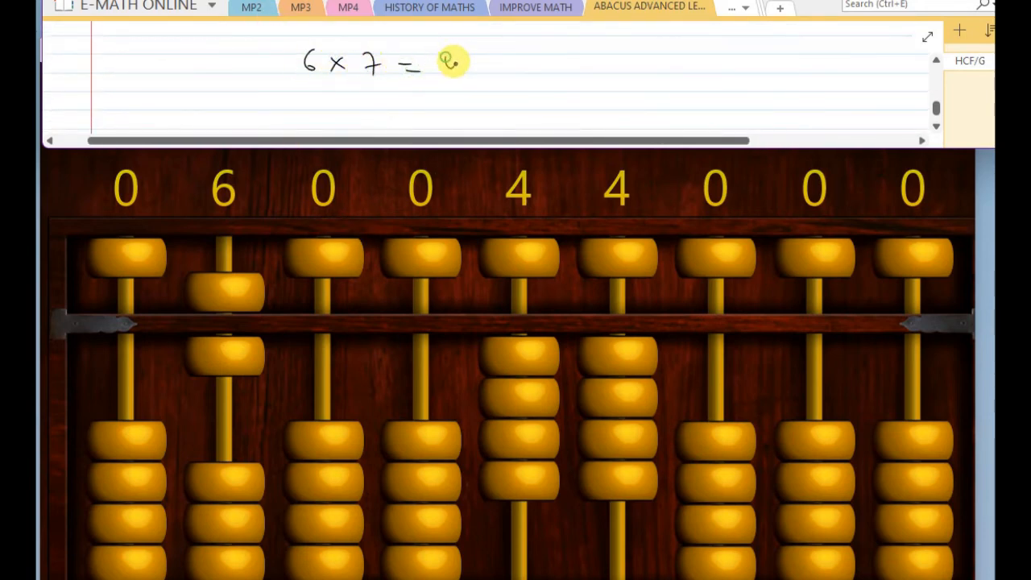
- Write "6 × 7 = 42" and "Bigger = 6, smaller = 2" in the notes
{"action": "type", "text": "42"}
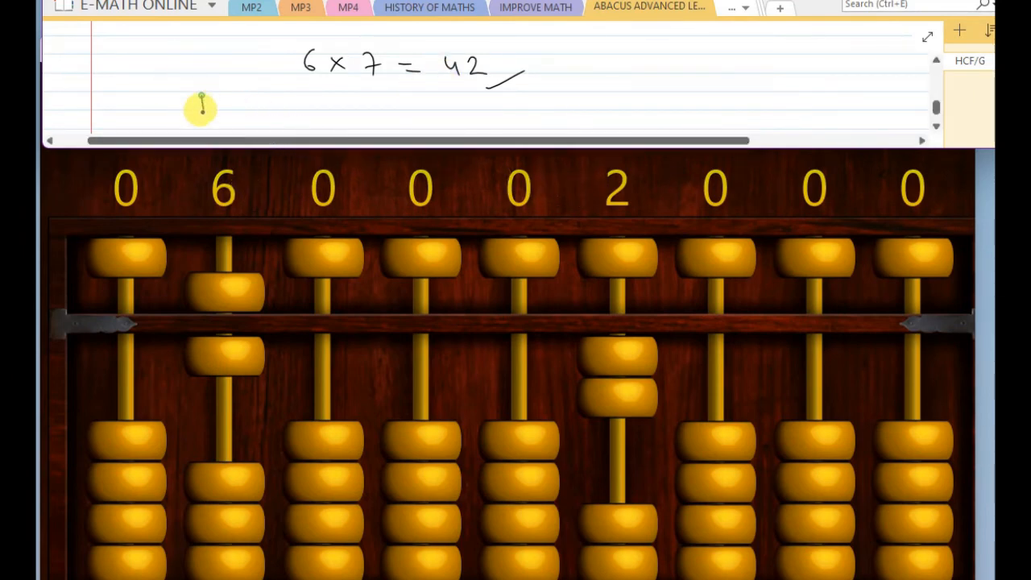
{"action": "type", "text": "Bigger = 6, smaller = 2"}
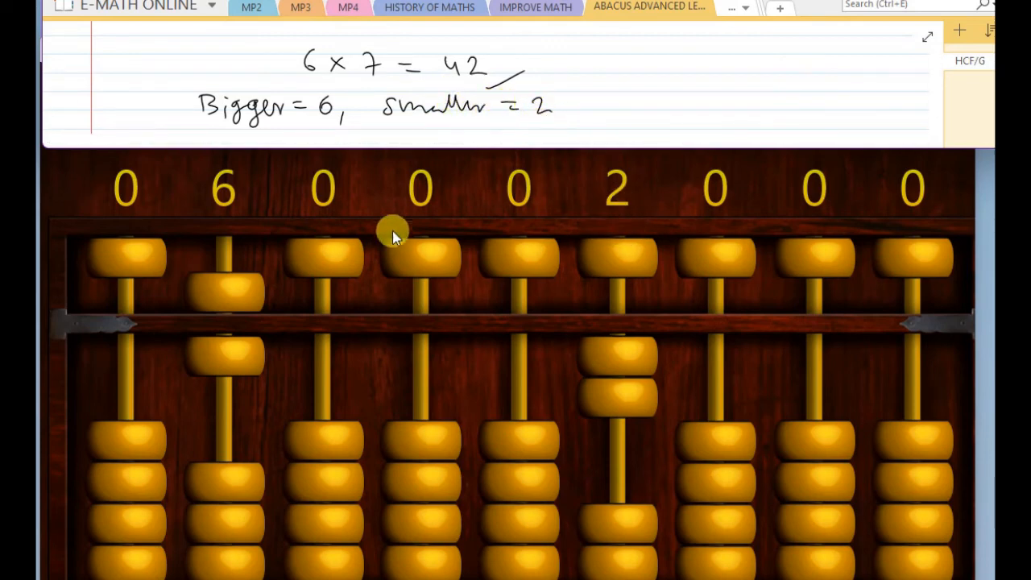
{"action": "mouse_move", "coordinate": [617, 212]}
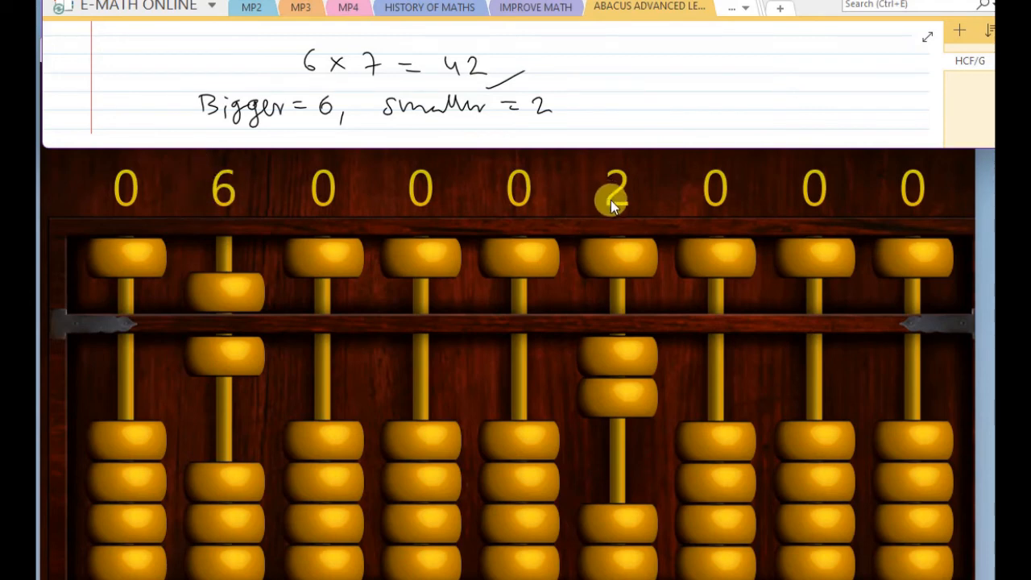
{"action": "mouse_move", "coordinate": [632, 189]}
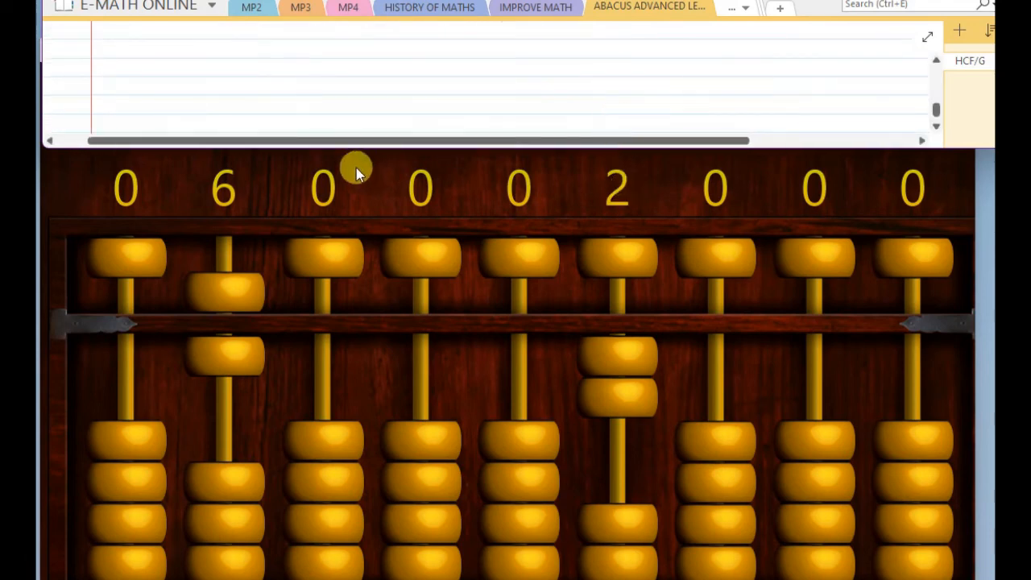
{"action": "mouse_move", "coordinate": [261, 68]}
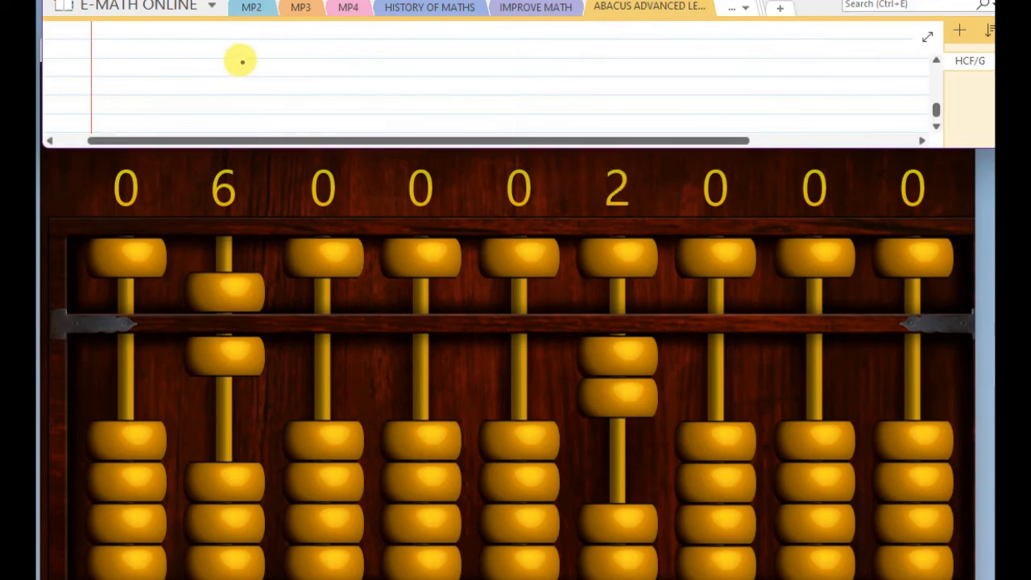
- Write "2 × 3 = 6" after clearing the 6 from the abacus
{"action": "type", "text": "2 × 3 = 6"}
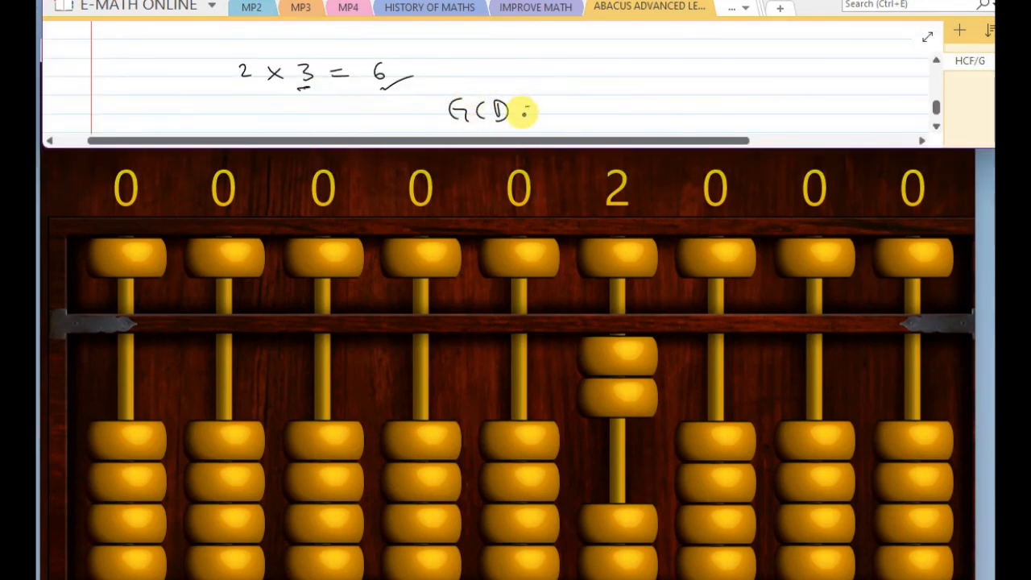
- Write 'GCD = HCF = 2 ✓ Ans' below the last calculation
{"action": "type", "text": "= HCF = 2 ✓Ans"}
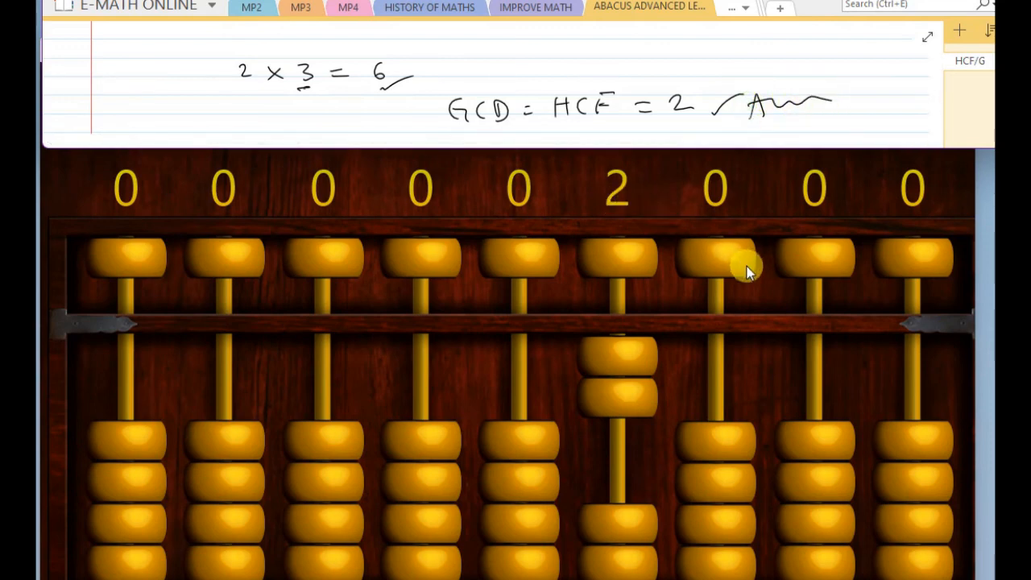
{"action": "mouse_move", "coordinate": [720, 238]}
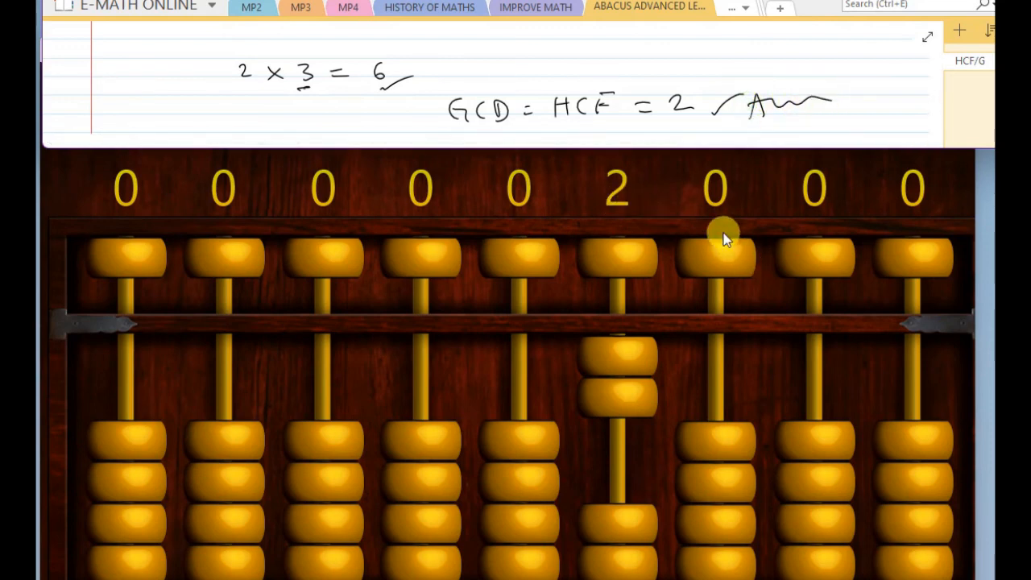